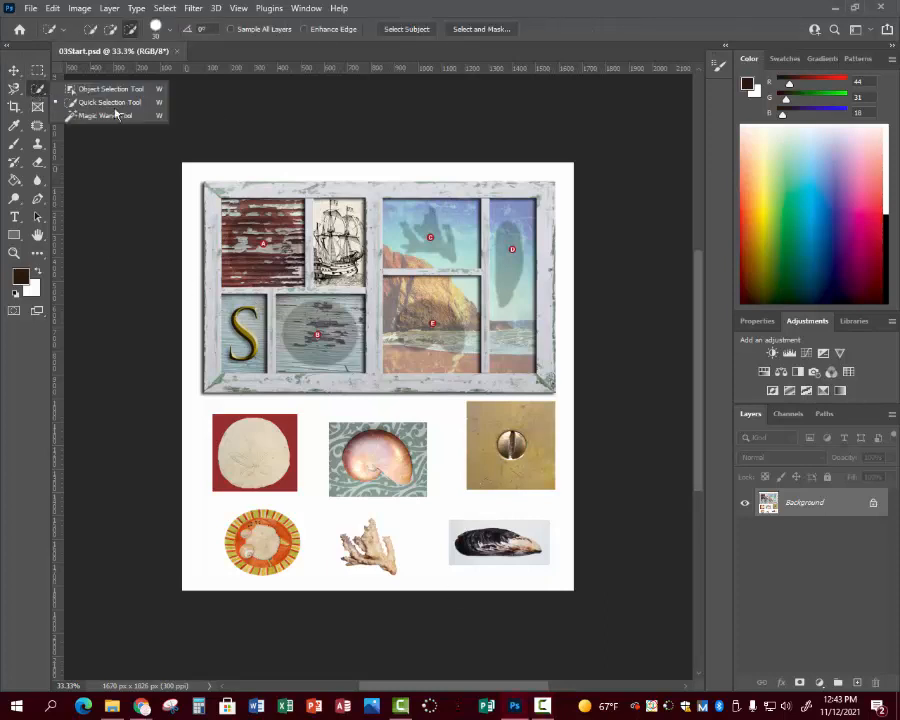
mouse_move(104, 114)
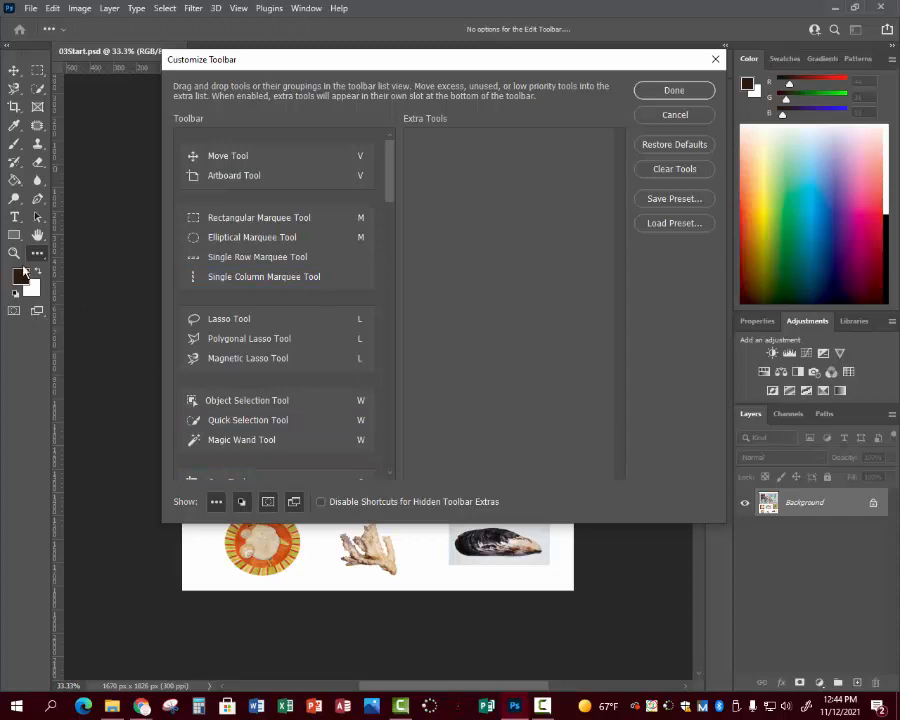
mouse_move(40, 436)
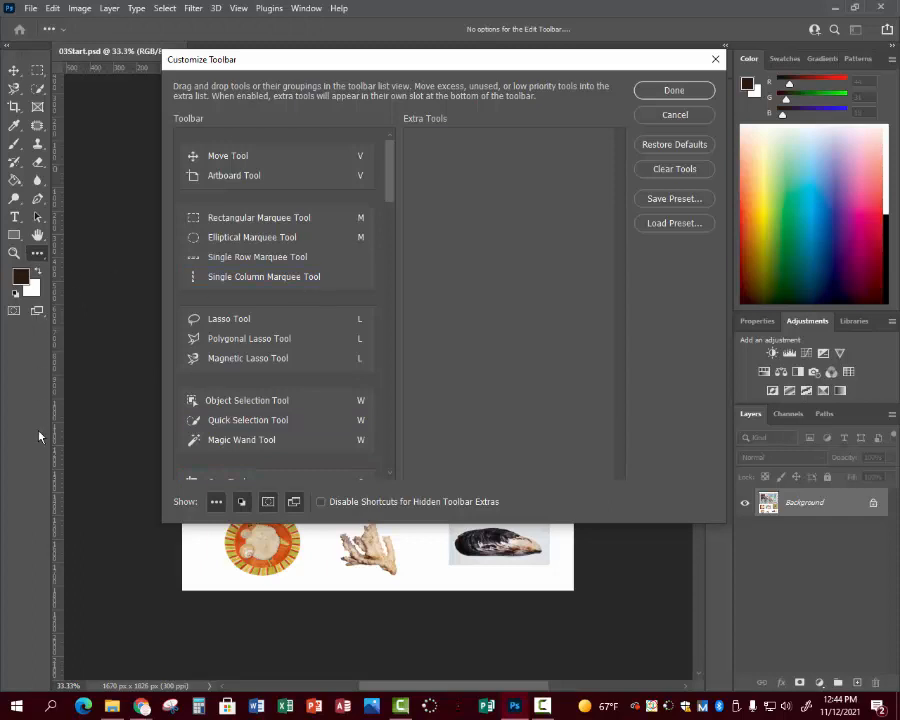
mouse_move(4, 178)
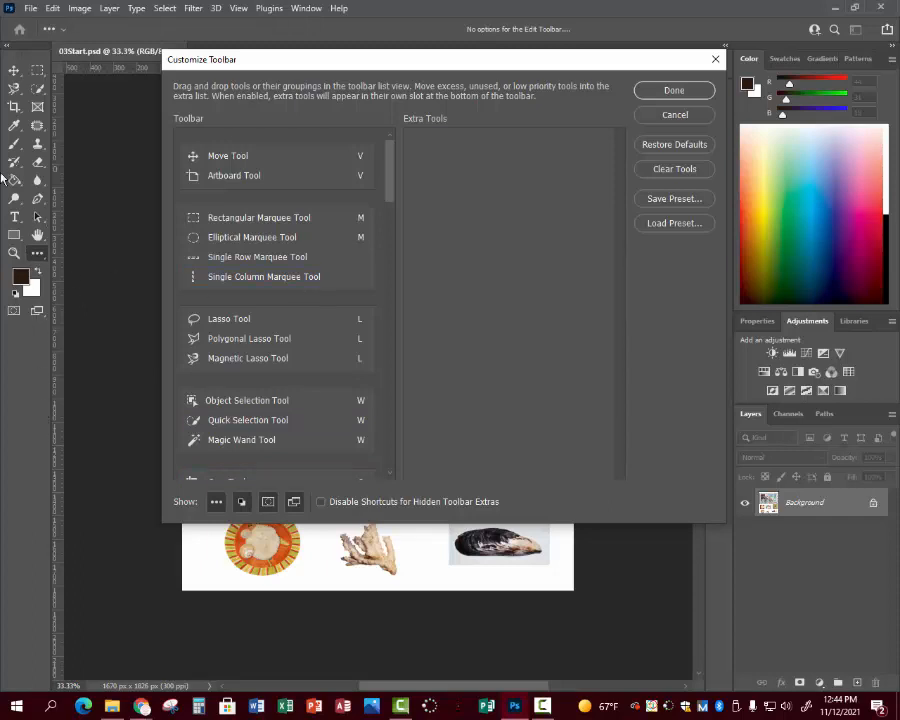
mouse_move(48, 284)
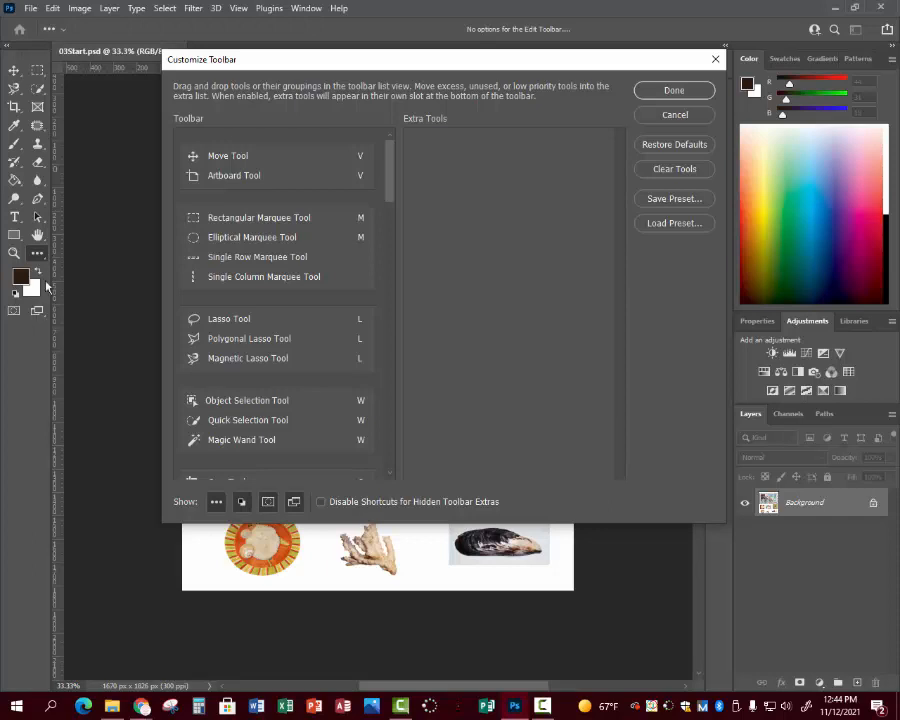
mouse_move(420, 190)
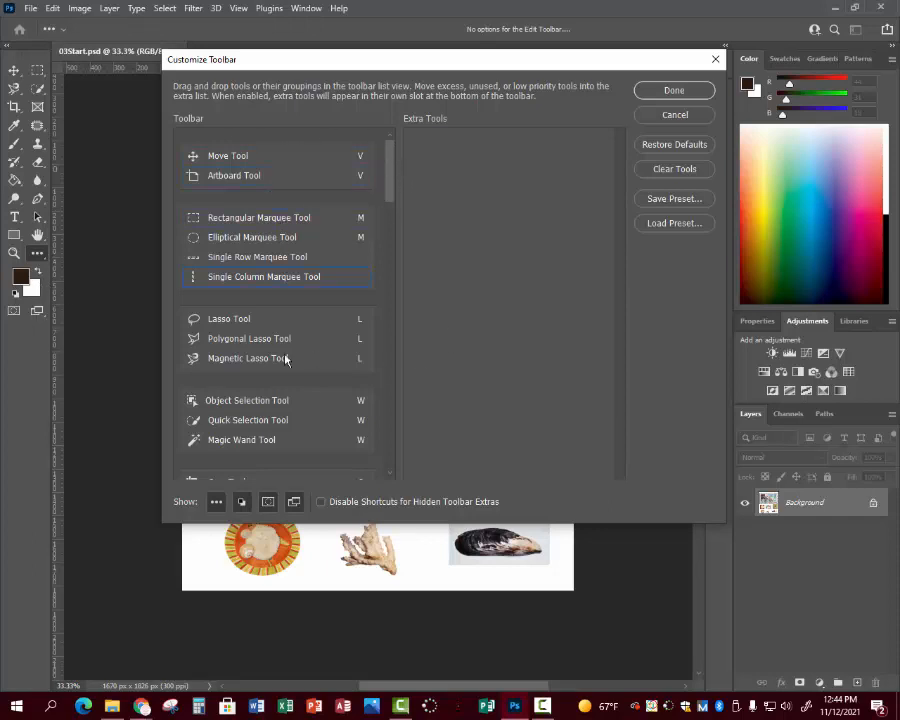
mouse_move(290, 410)
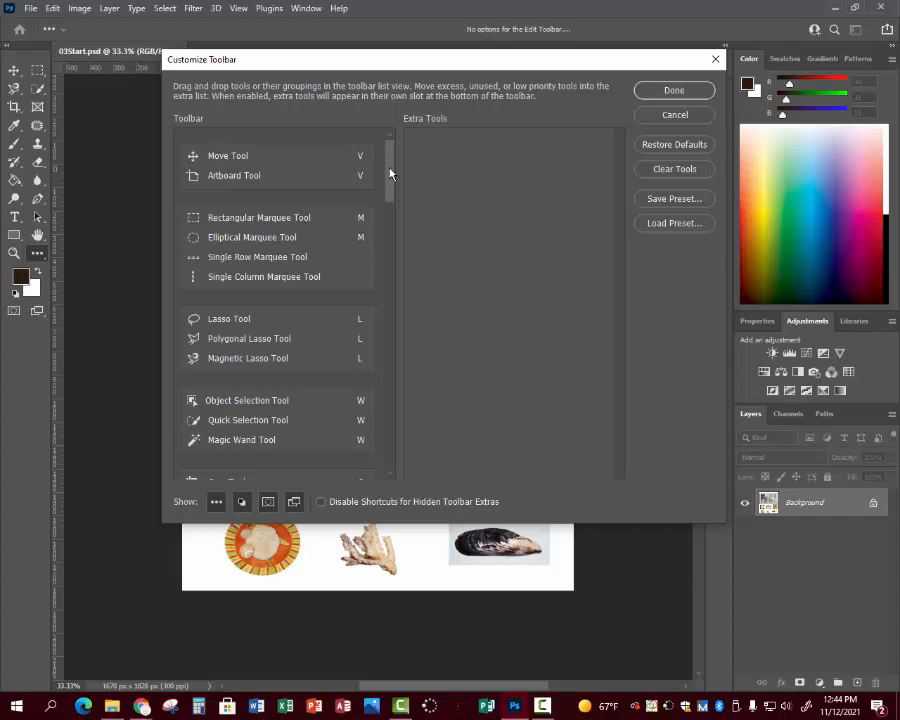
- Scroll the Customize Toolbar list to the bottom and close it with Done, keeping all tools
scroll("down", 3)
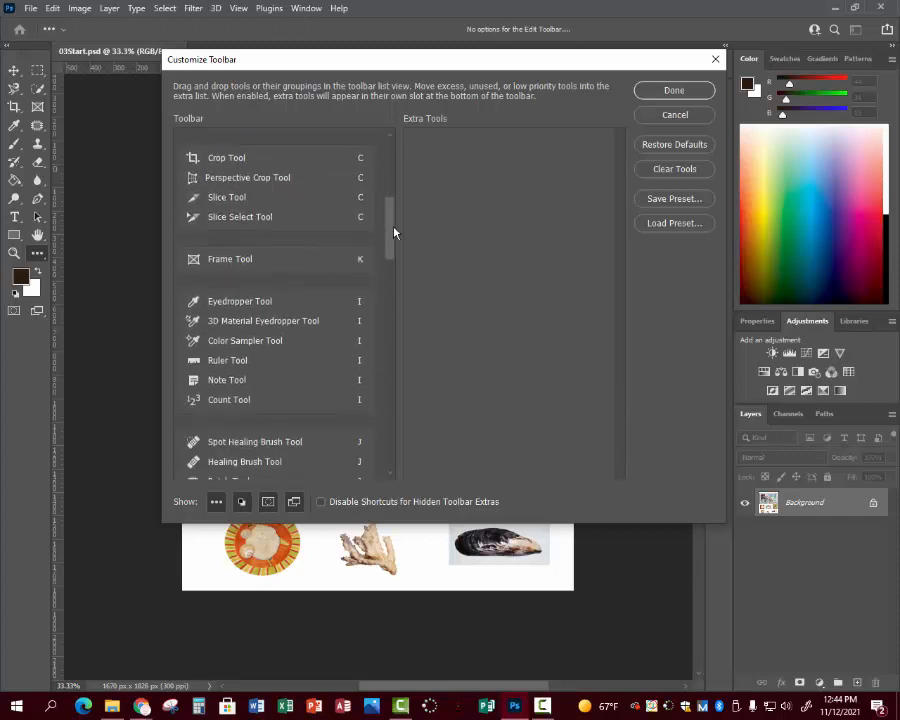
scroll("up", 3)
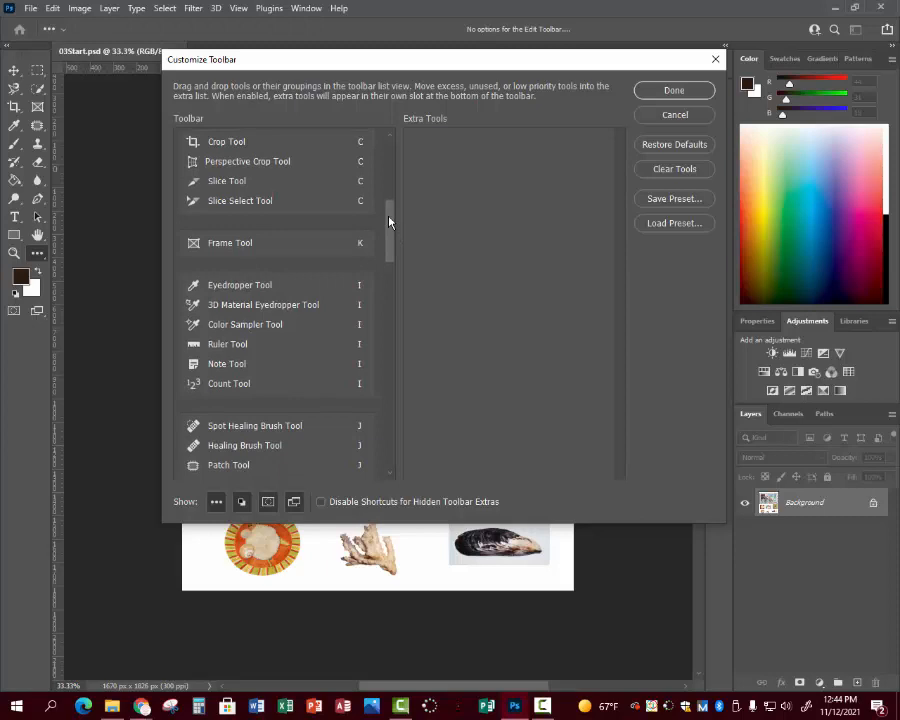
scroll("down", 3)
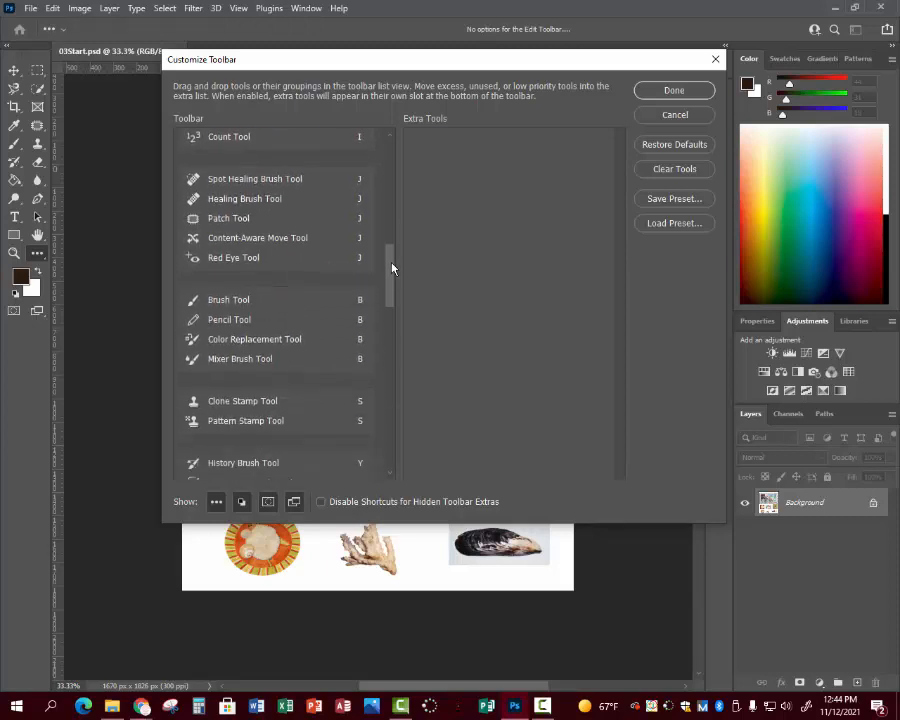
scroll("down", 3)
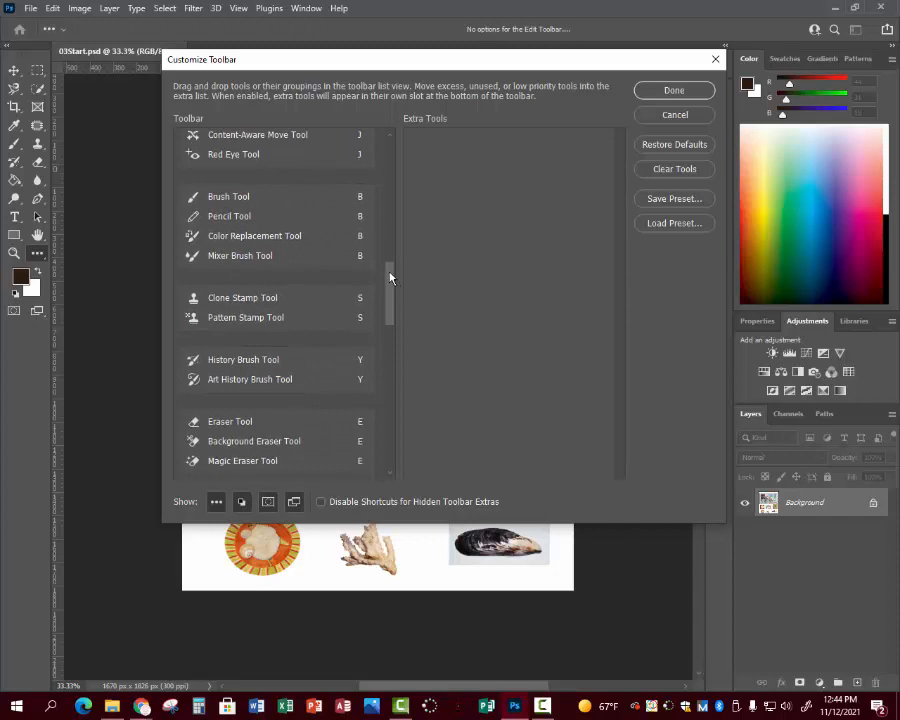
scroll("down", 3)
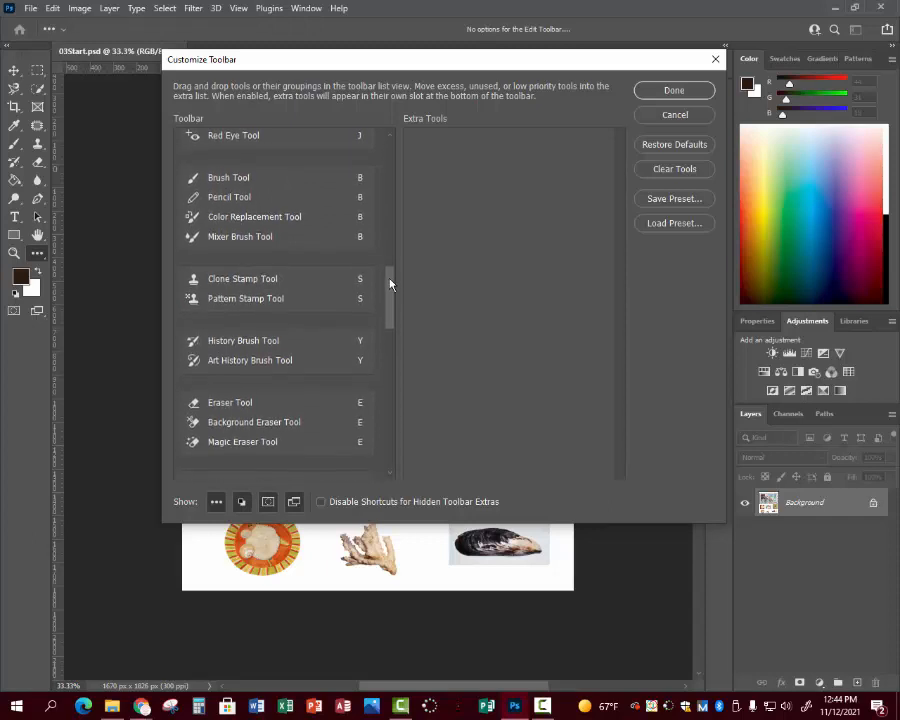
scroll("down", 3)
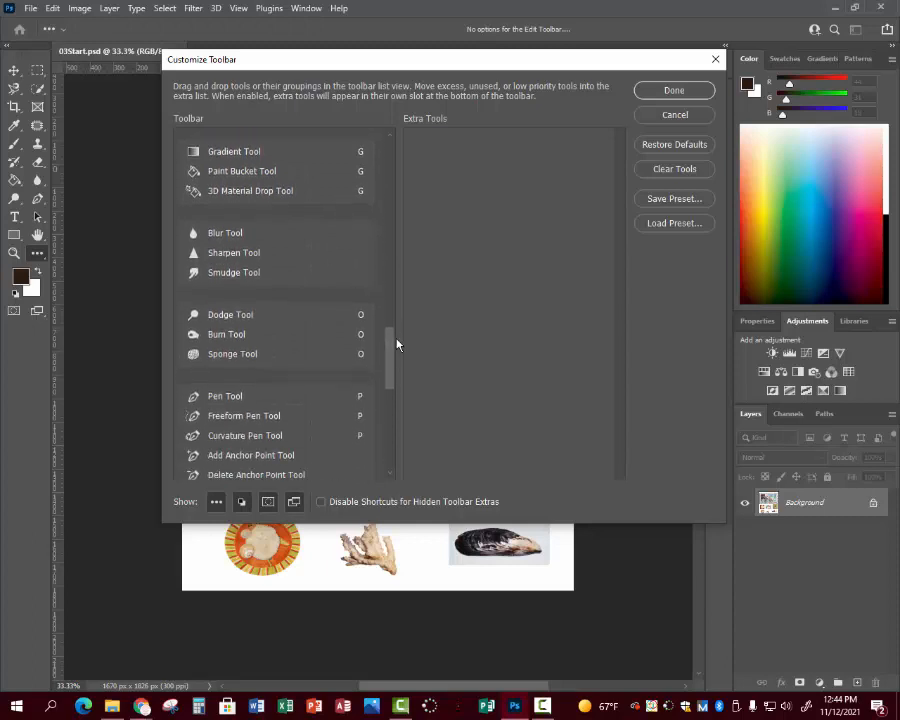
scroll("down", 3)
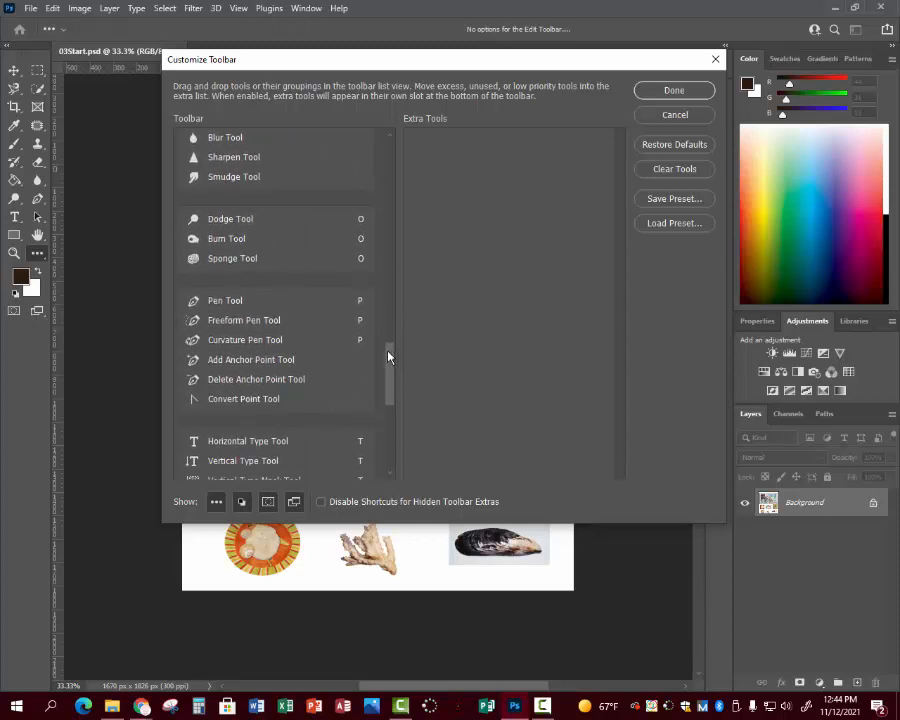
scroll("down", 3)
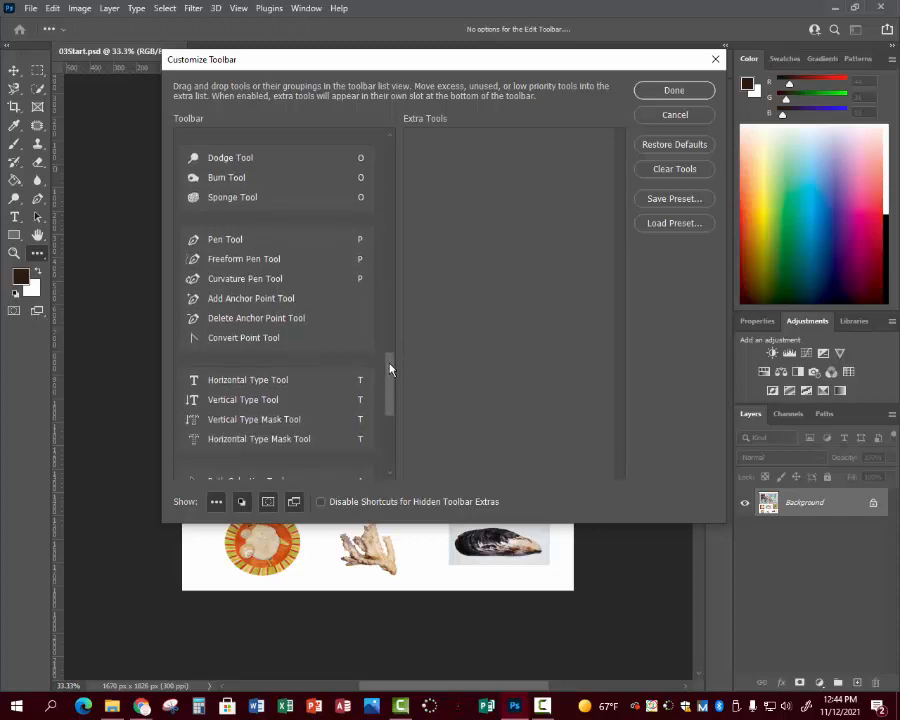
scroll("down", 3)
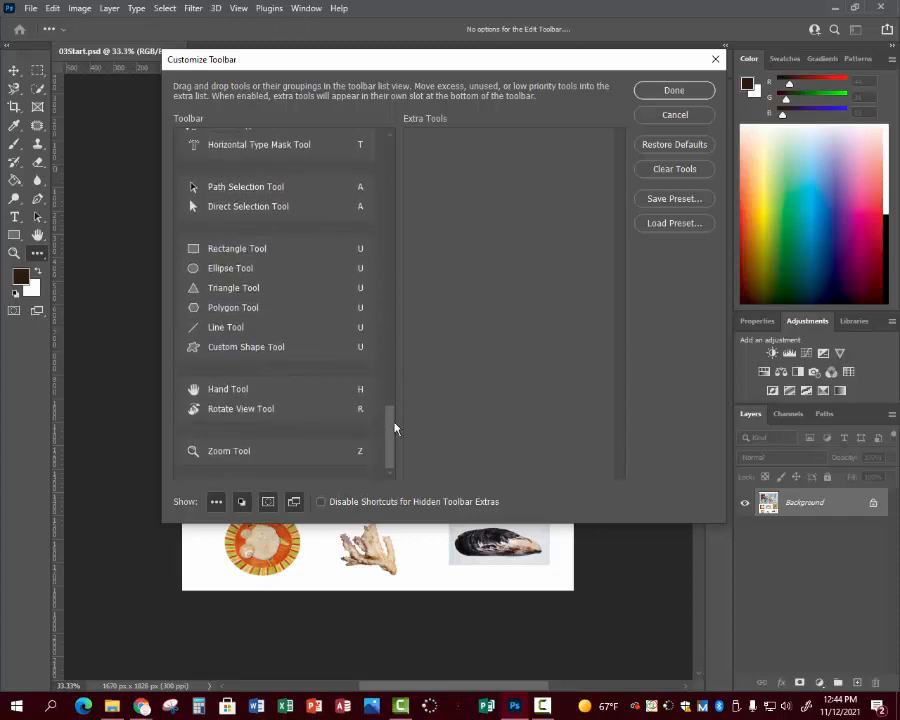
mouse_move(668, 96)
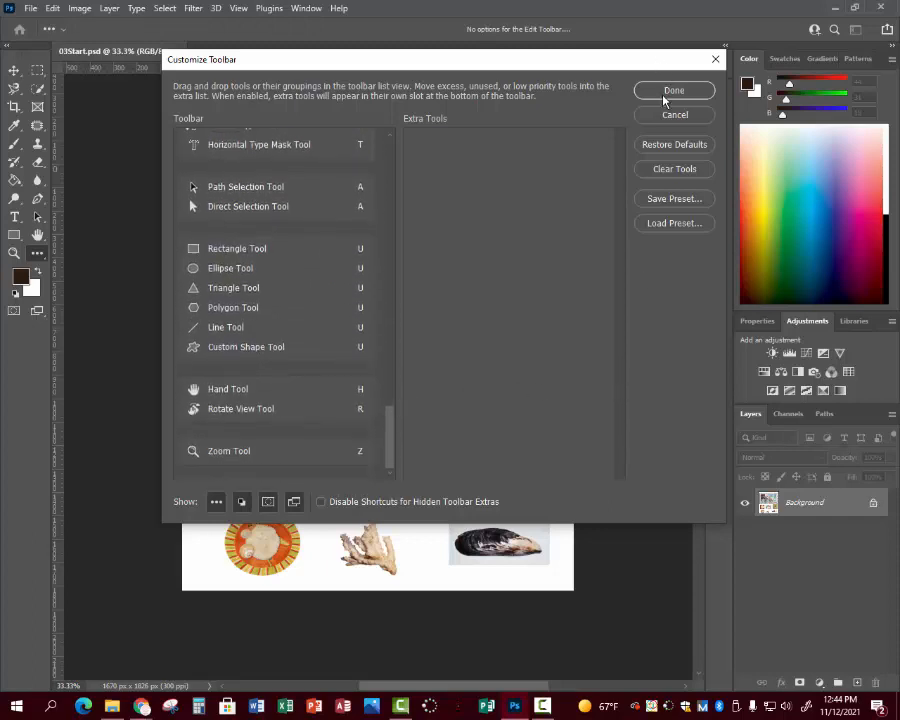
left_click(674, 90)
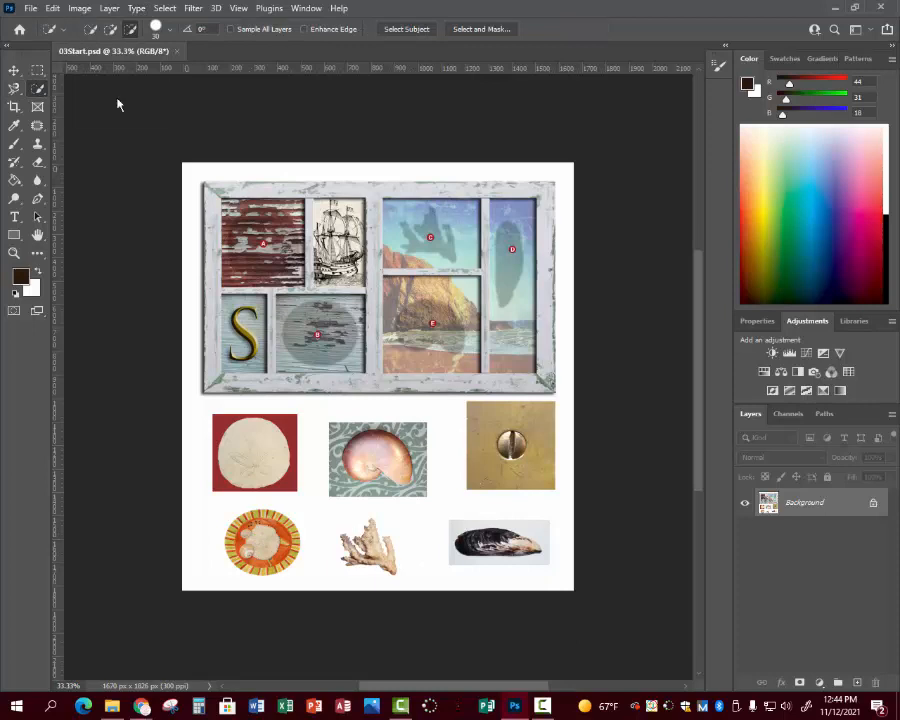
mouse_move(244, 176)
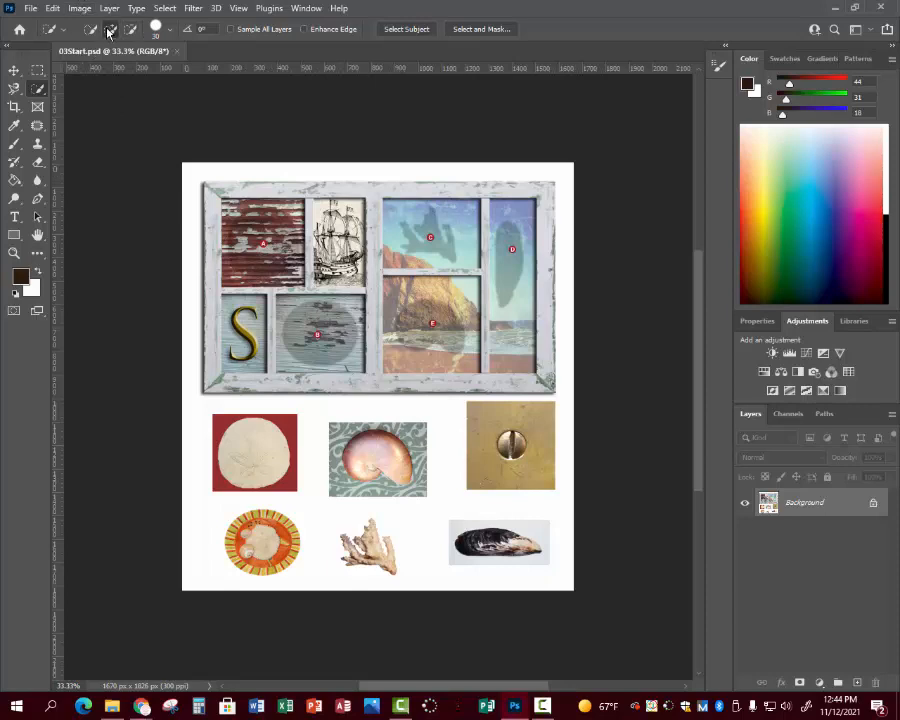
- Quick-select the round sand dollar in the lower left and drag it upward with the Move tool
left_click(248, 444)
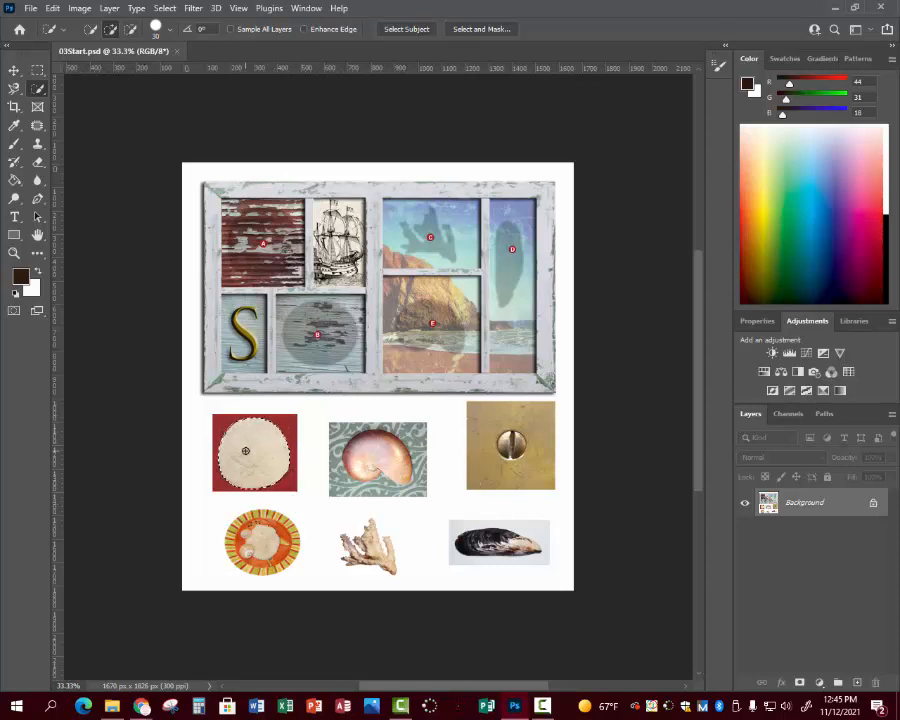
left_click(14, 70)
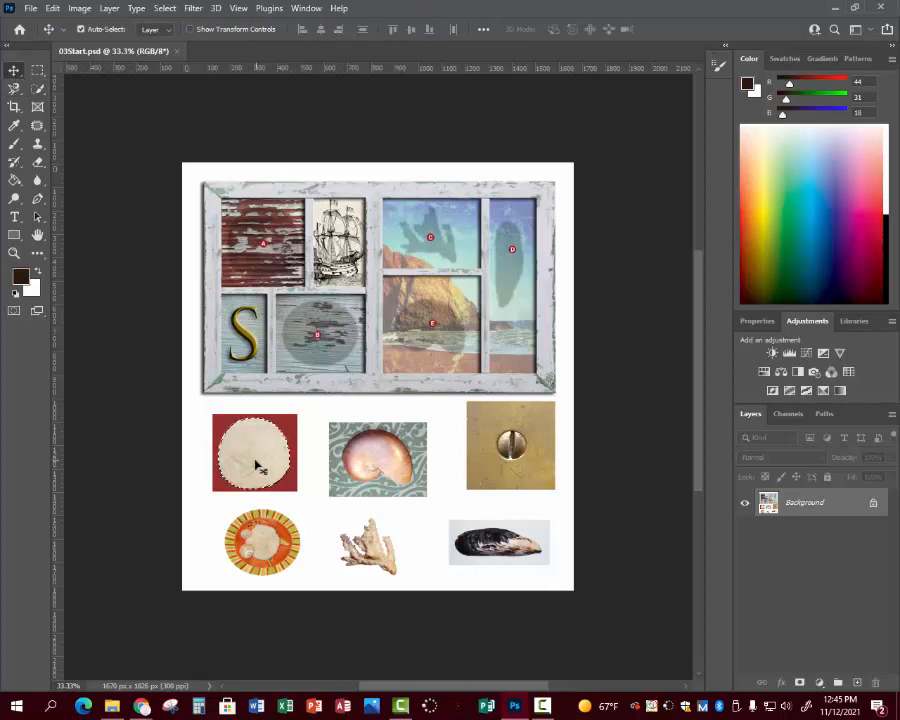
left_click_drag(254, 452, 264, 250)
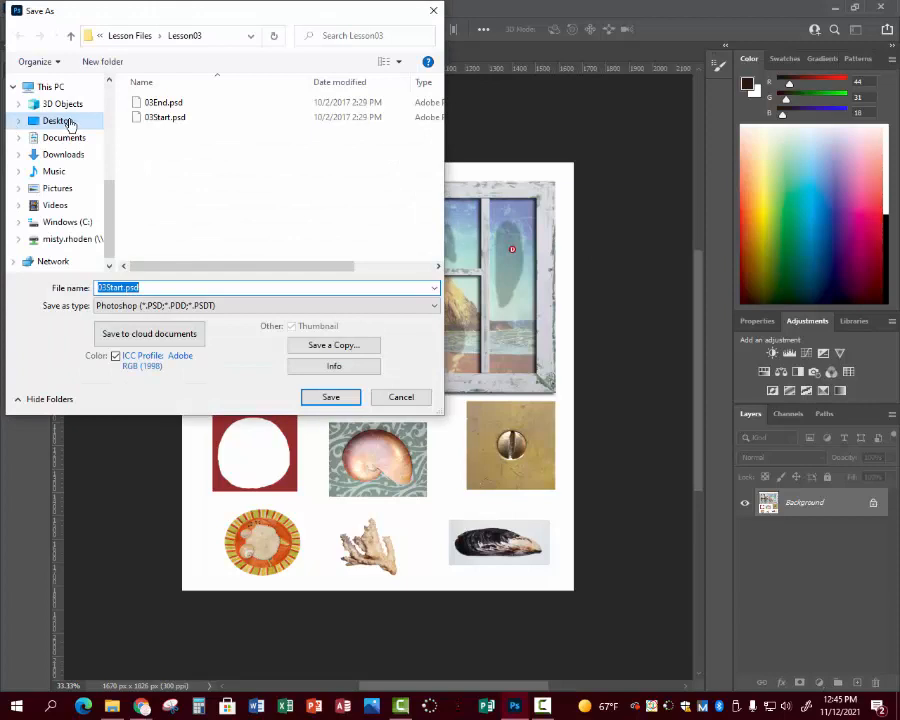
- Save the collage as a Photoshop PSD in the 2021-2022 > Week 14 folder
left_click(58, 120)
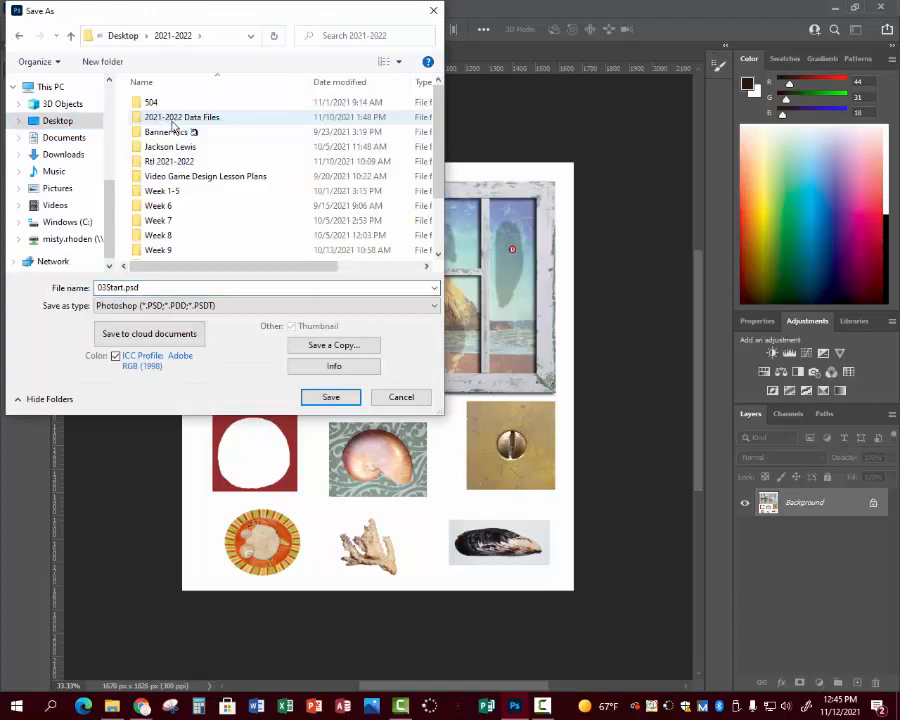
scroll("down", 3)
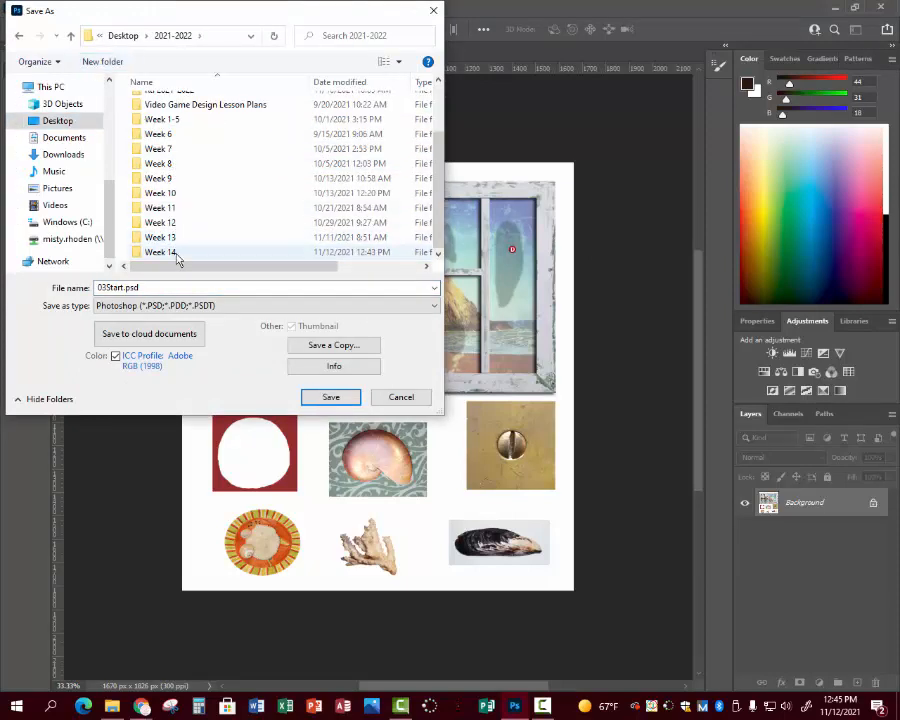
double_click(160, 252)
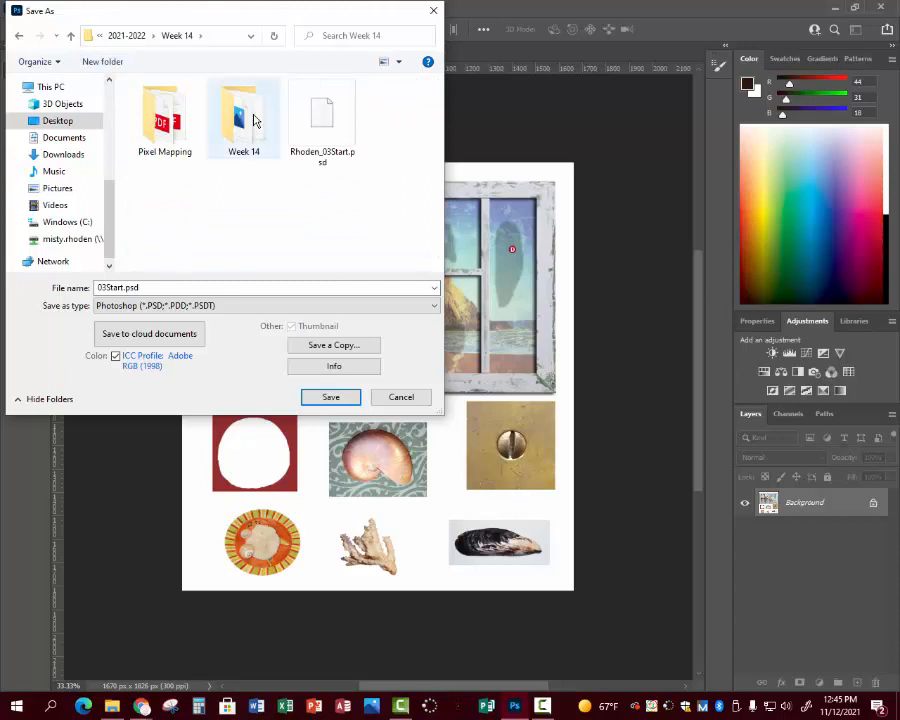
left_click(322, 114)
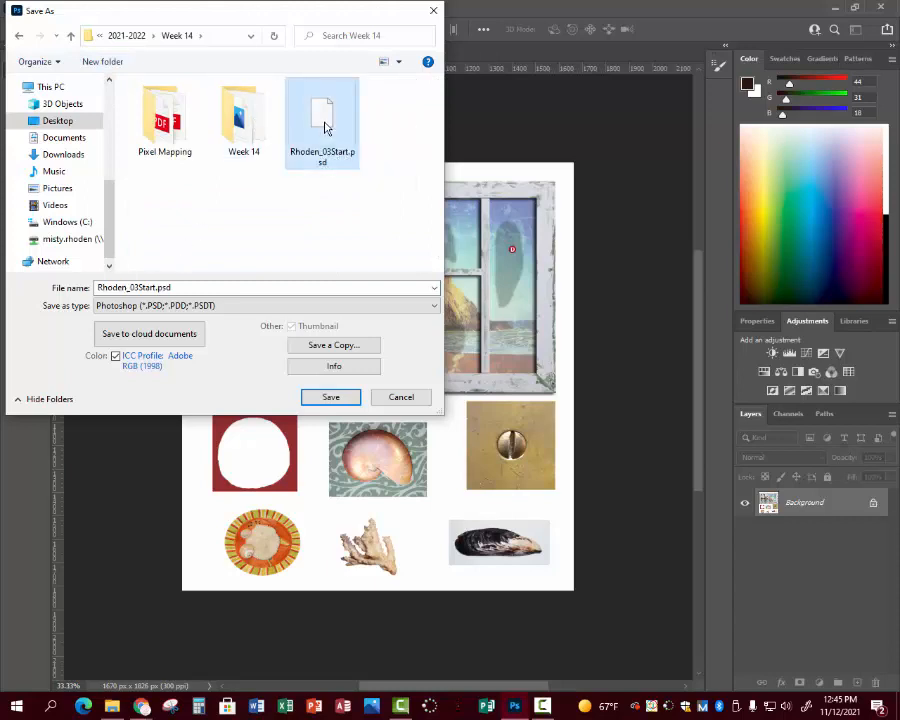
mouse_move(332, 112)
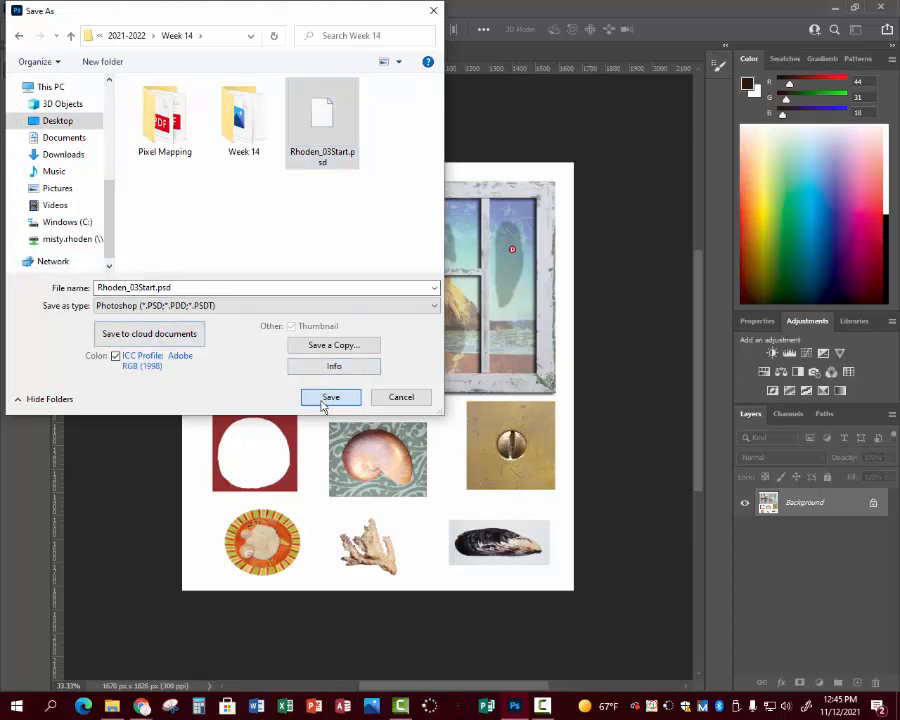
left_click(330, 396)
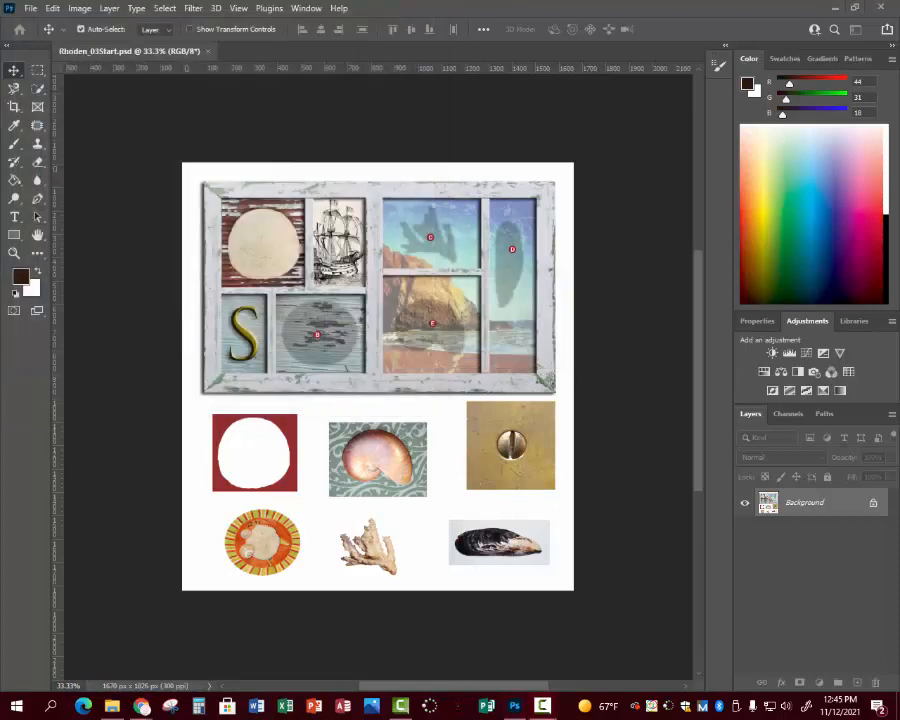
- Drag the orange scalloped shell up into the lower-left empty pane beside the S
left_click(38, 78)
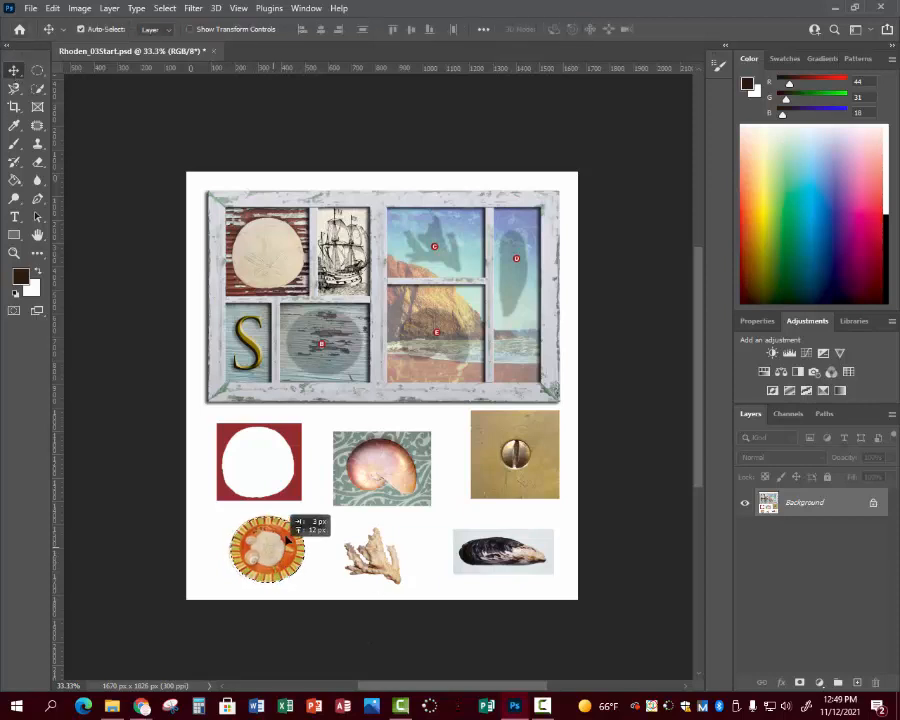
left_click_drag(268, 550, 324, 344)
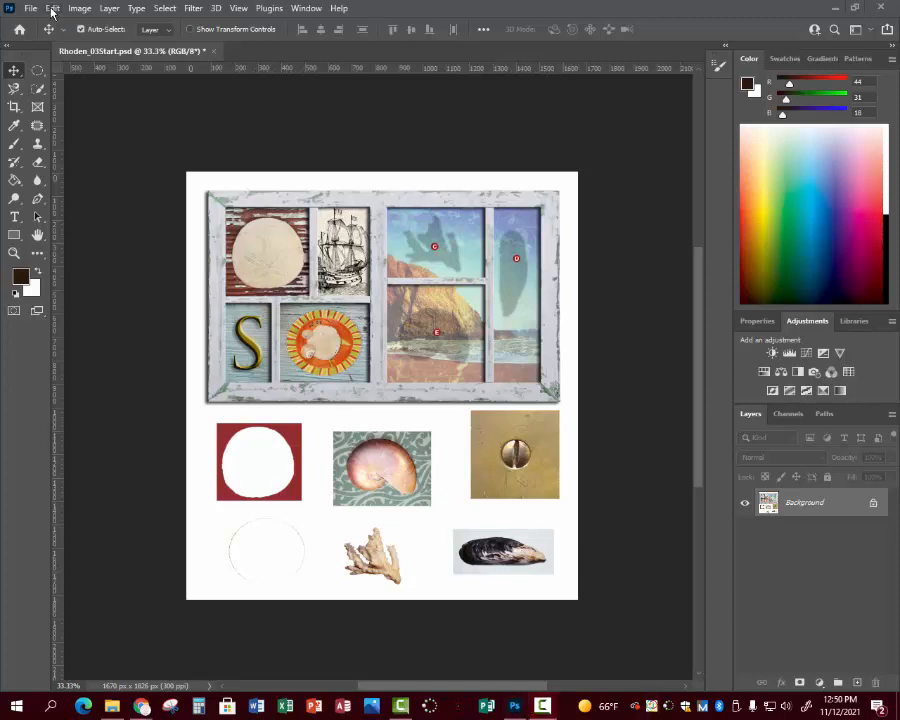
left_click(52, 8)
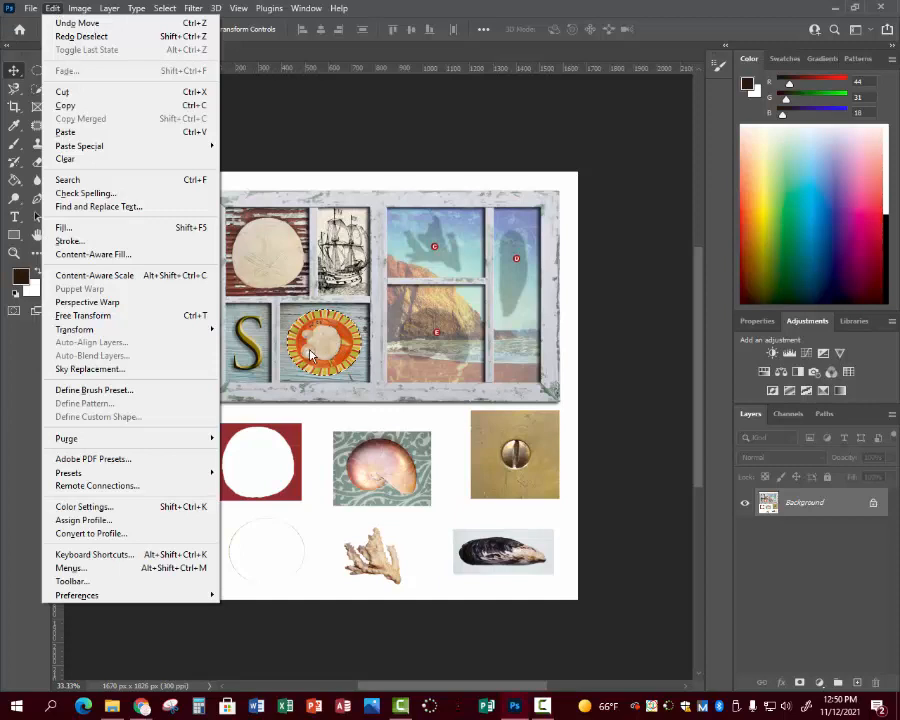
mouse_move(324, 376)
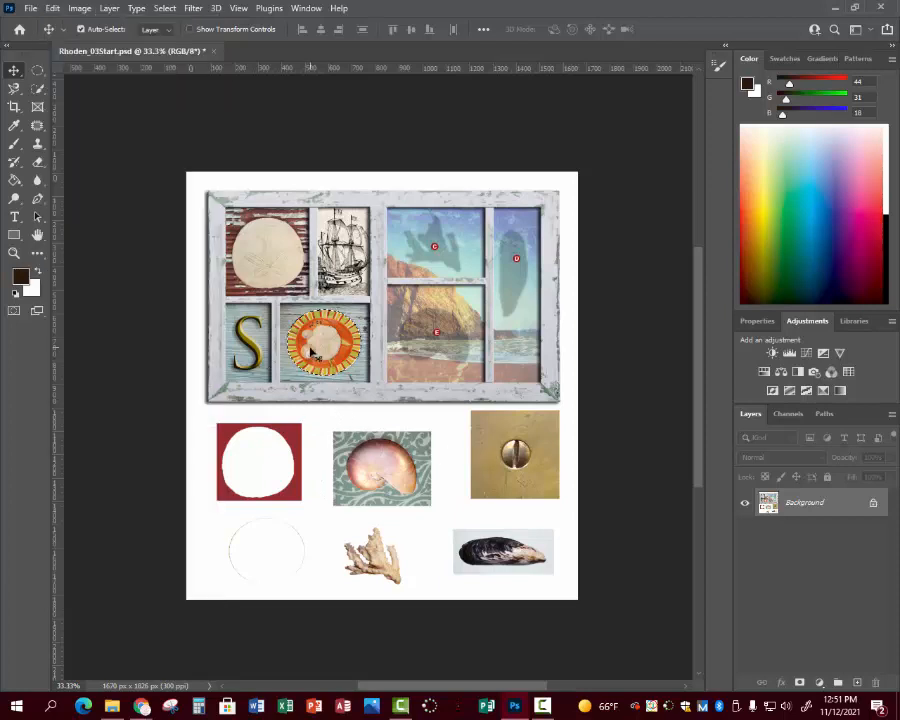
mouse_move(424, 362)
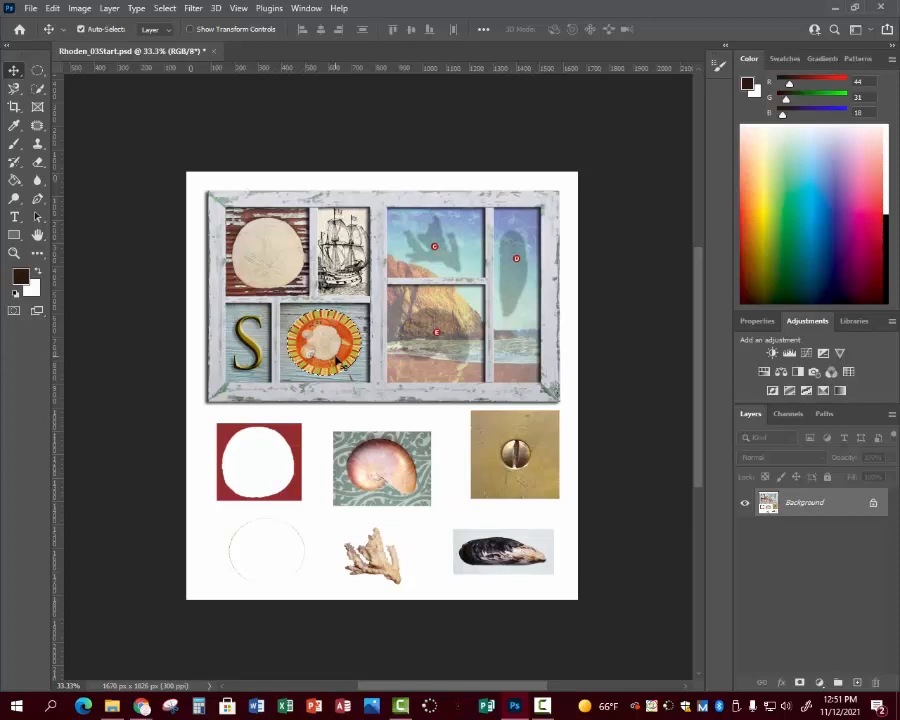
mouse_move(196, 108)
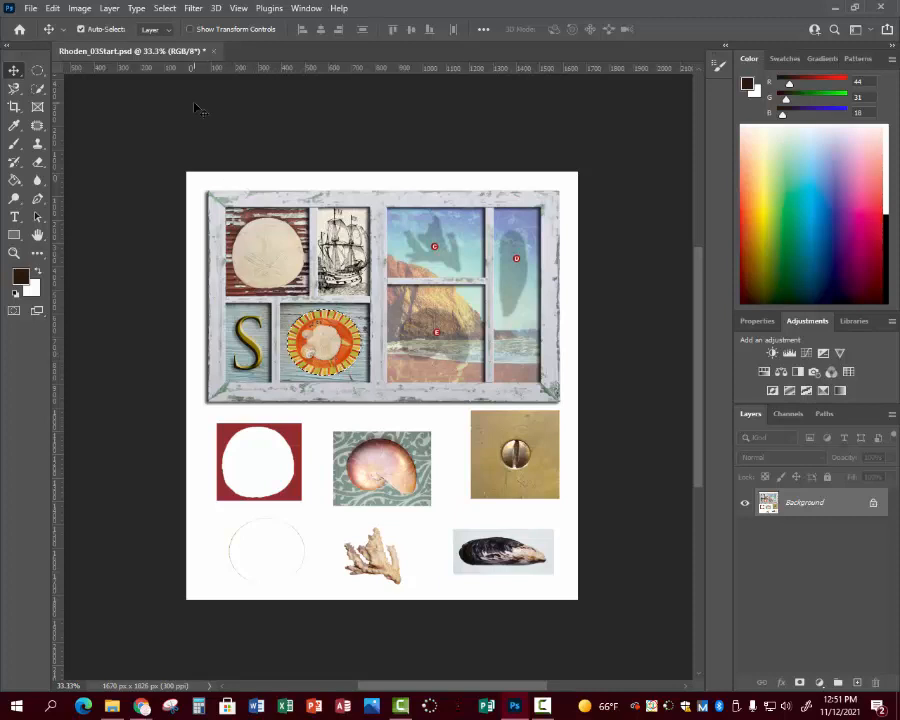
left_click(238, 8)
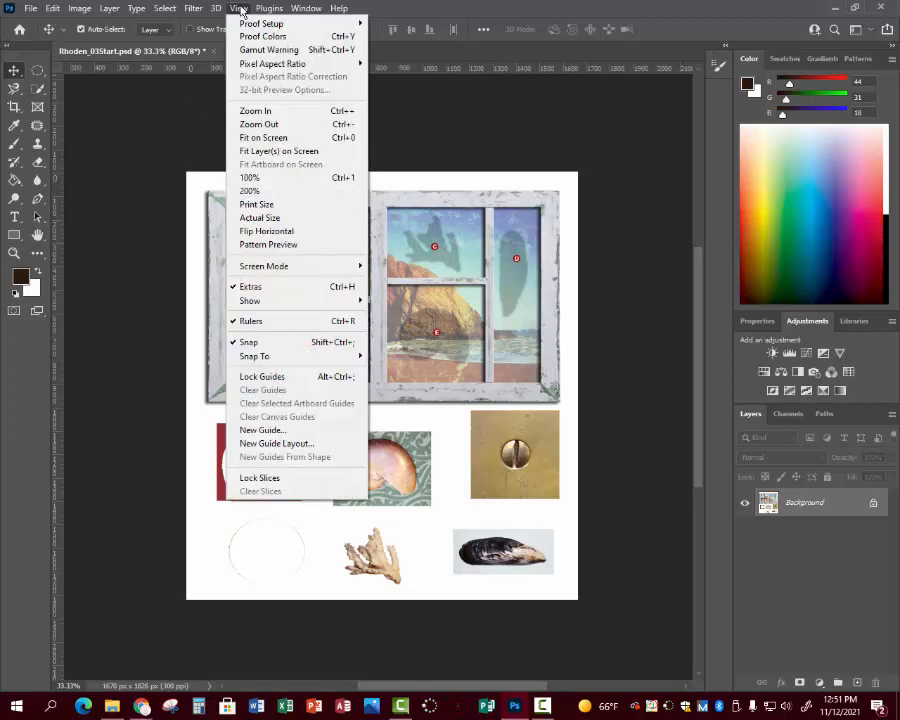
mouse_move(250, 286)
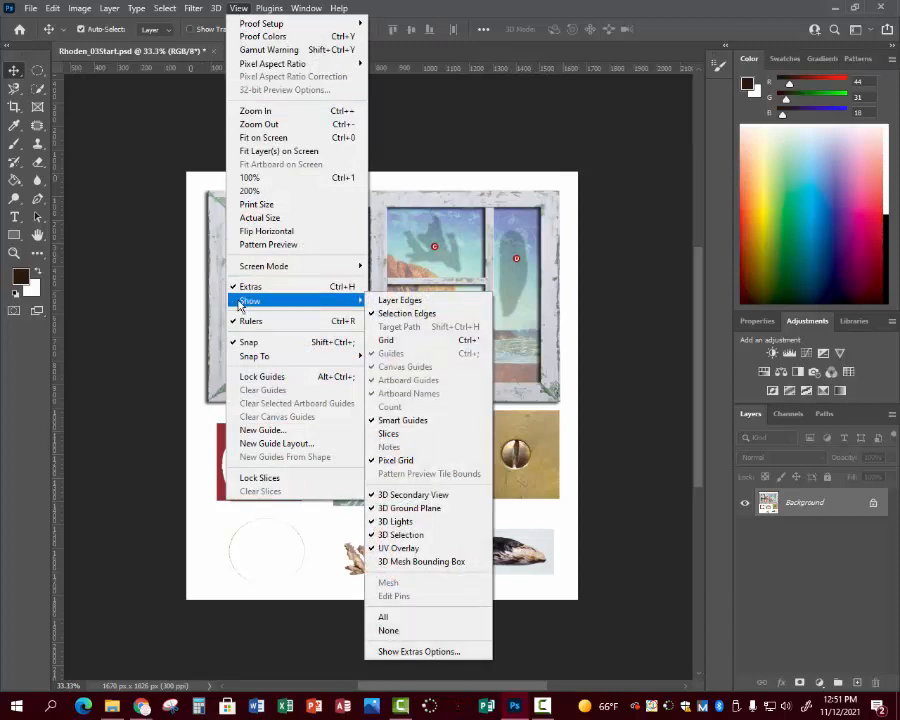
mouse_move(404, 312)
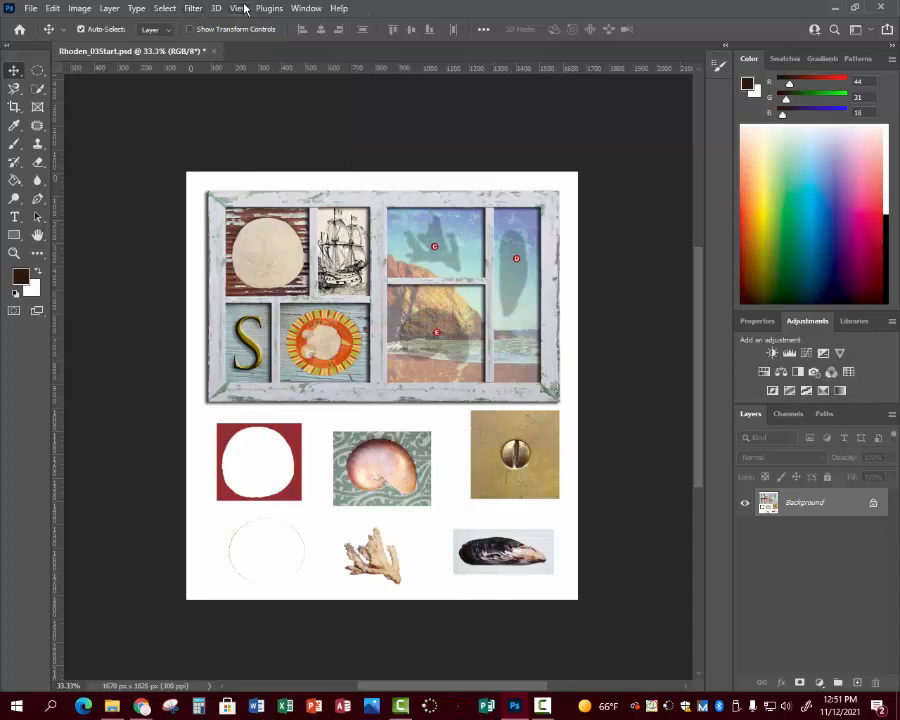
left_click(238, 8)
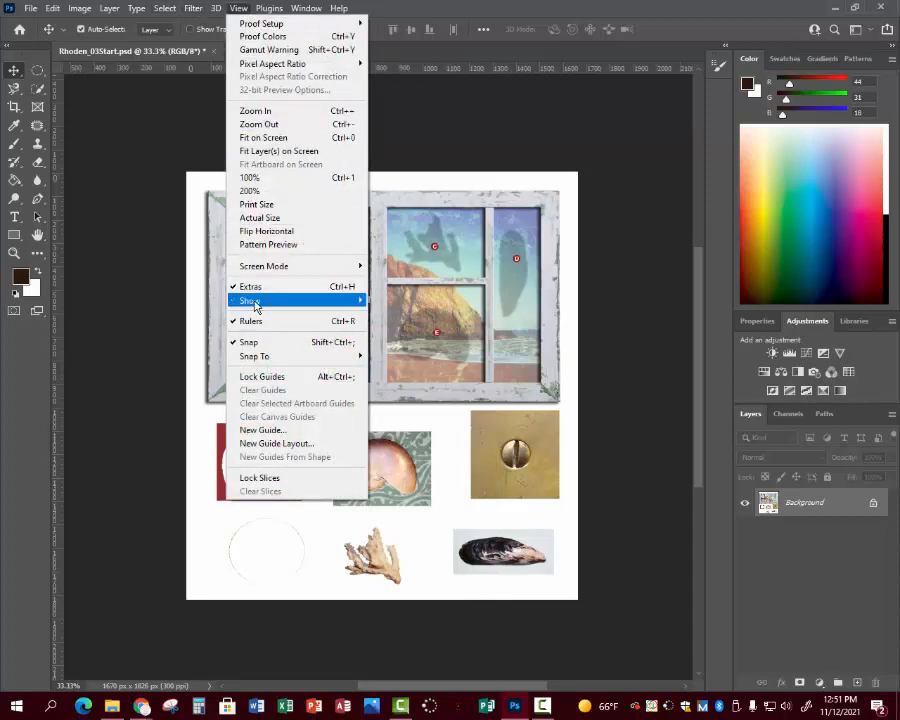
left_click(248, 300)
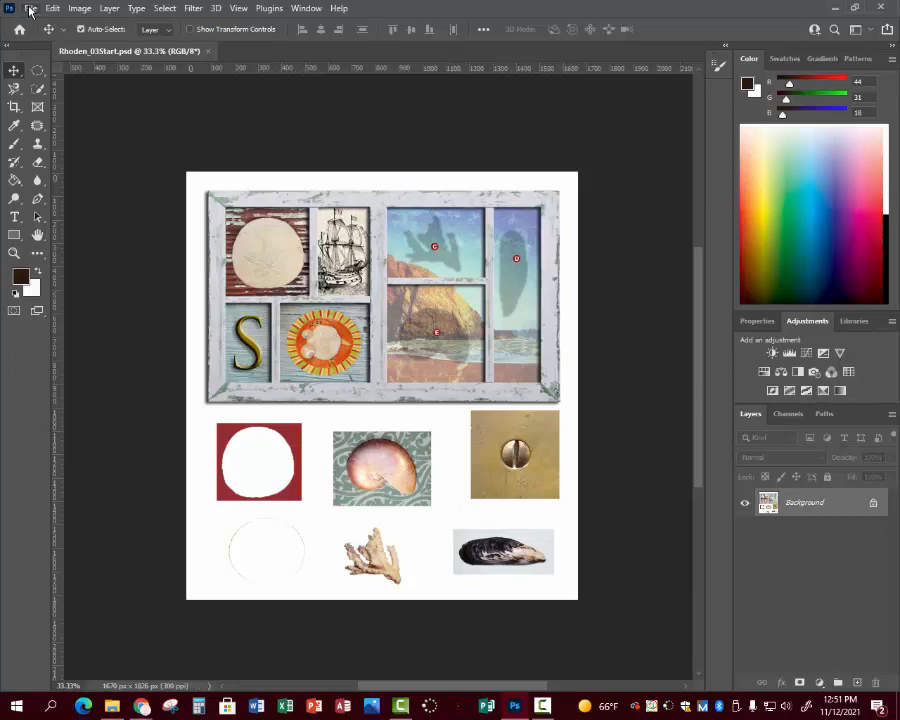
- Marquee a rectangle around the coral in the bottom row, then ready the Magic Wand
left_click(32, 8)
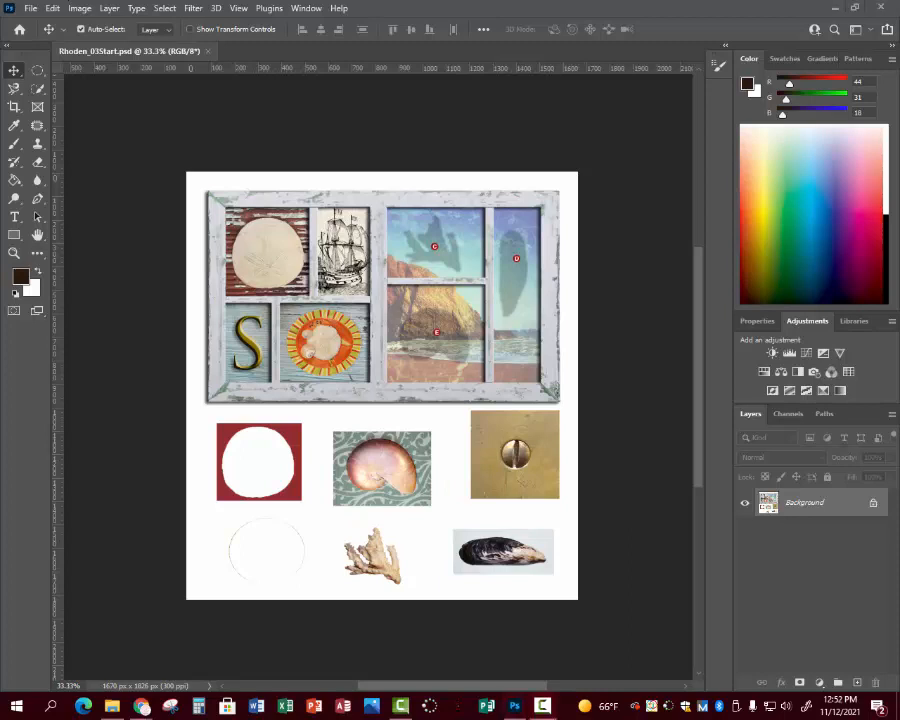
mouse_move(76, 198)
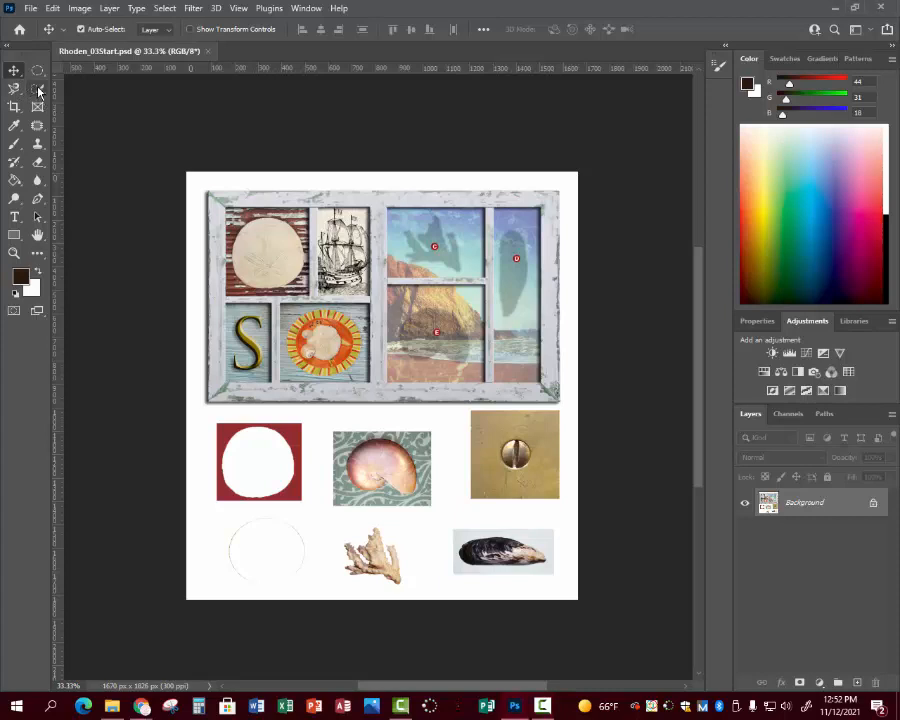
left_click(14, 88)
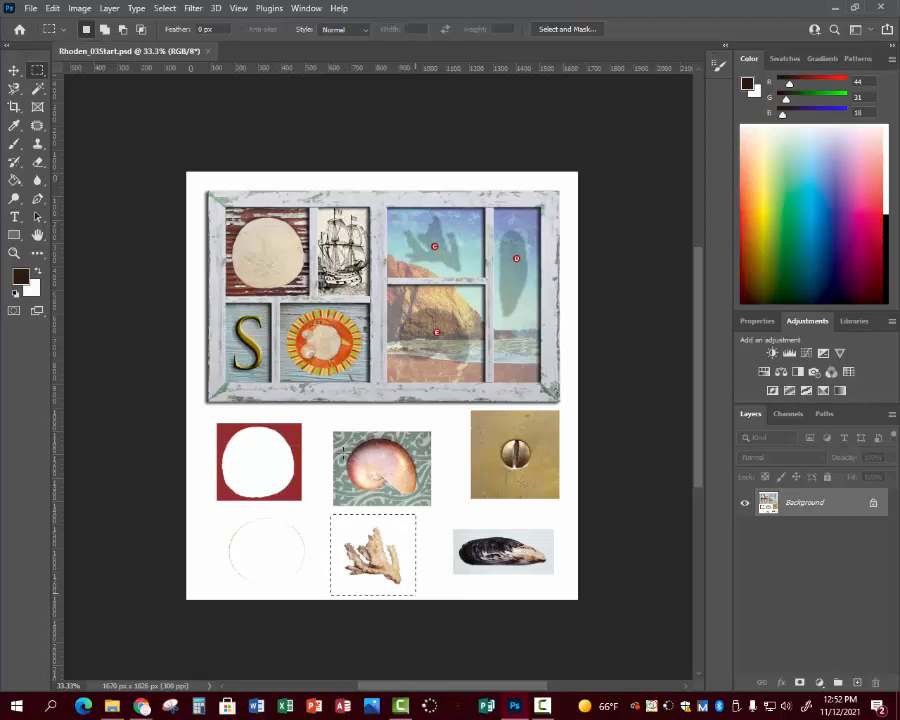
left_click(14, 88)
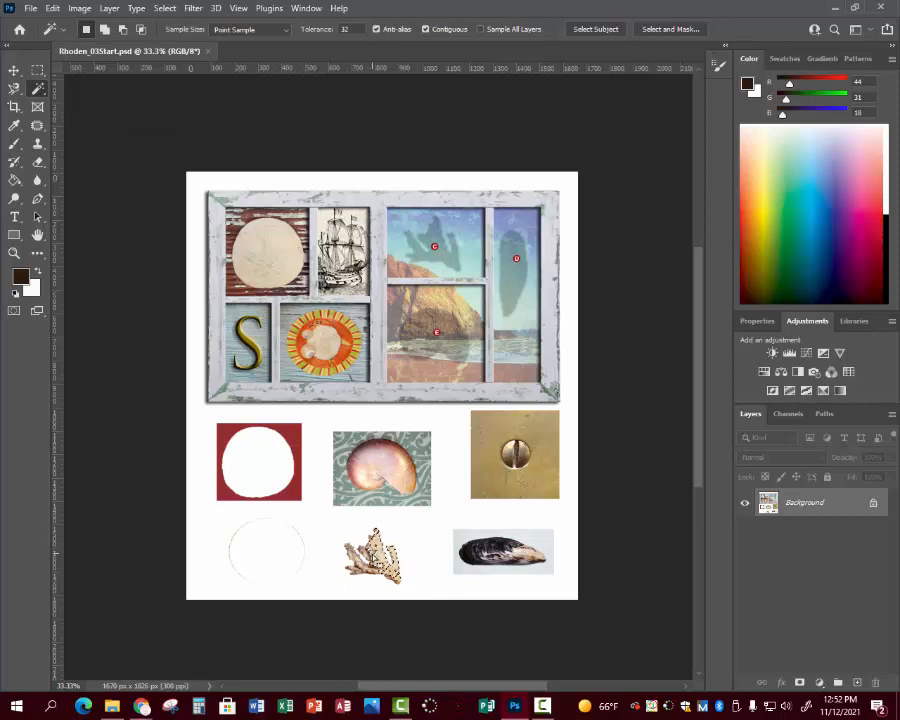
left_click(52, 8)
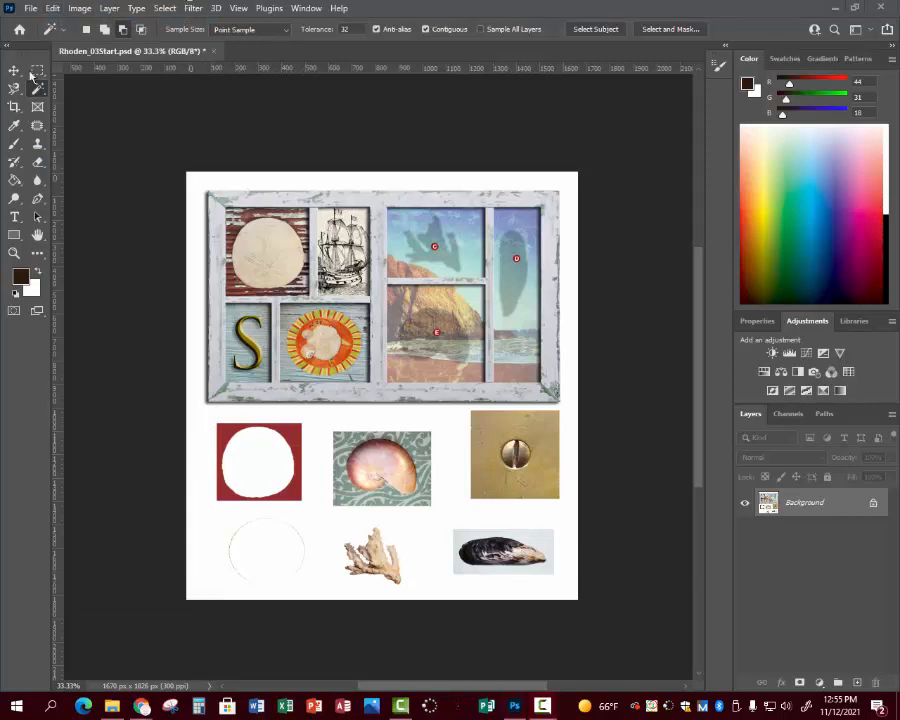
- Subtract the white backing from the coral selection so only the coral remains selected
left_click(372, 554)
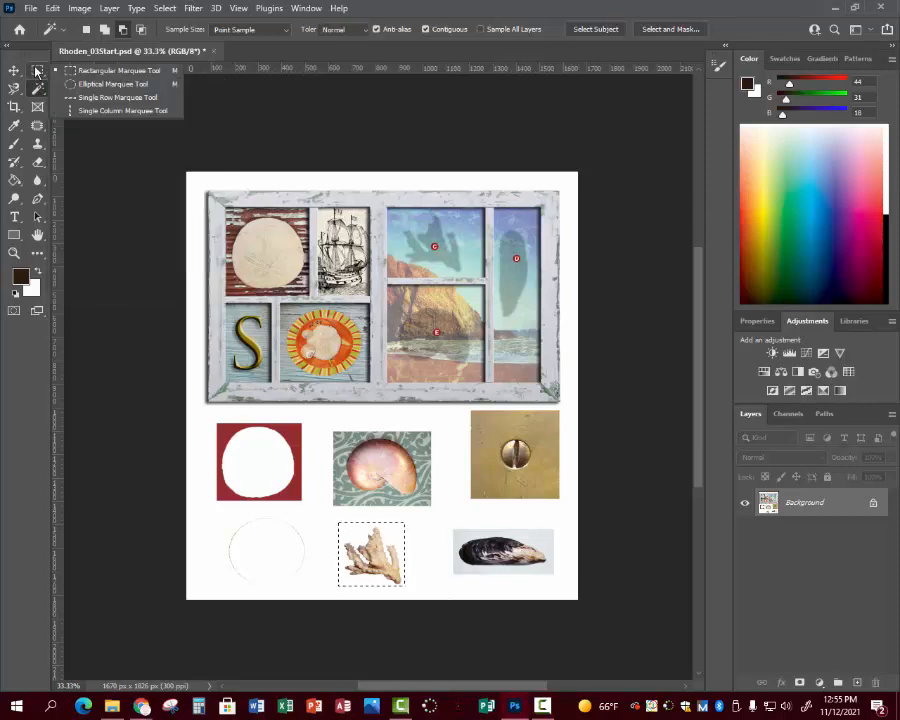
left_click(36, 84)
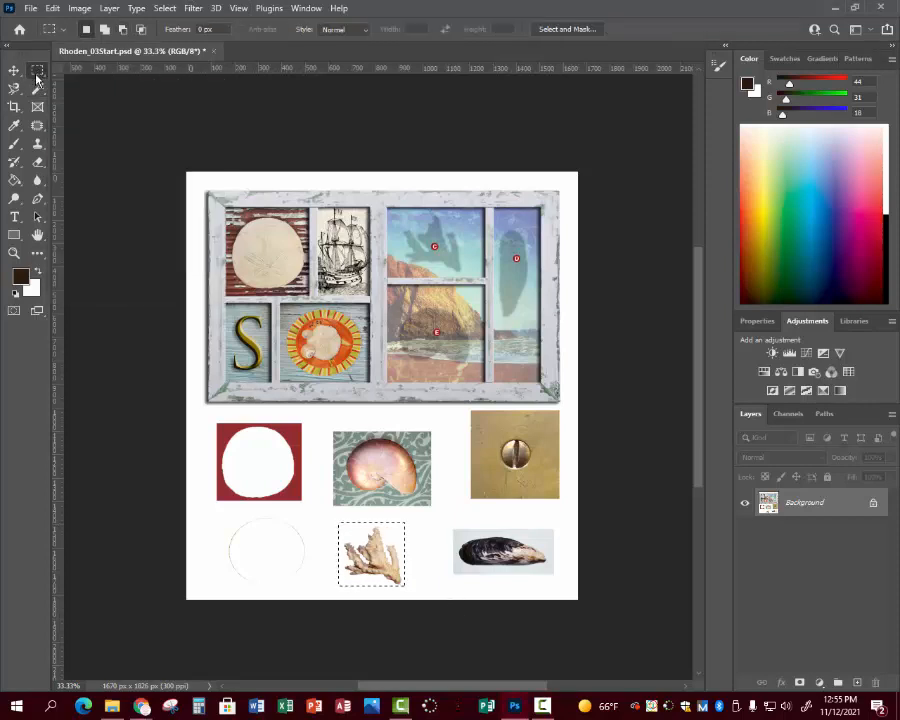
mouse_move(36, 88)
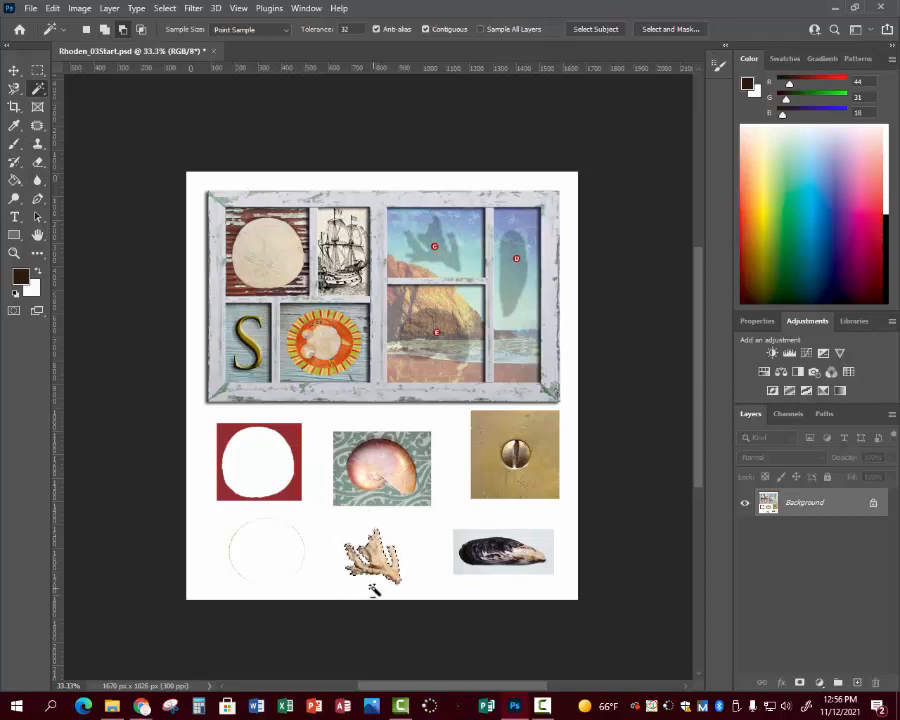
left_click(16, 72)
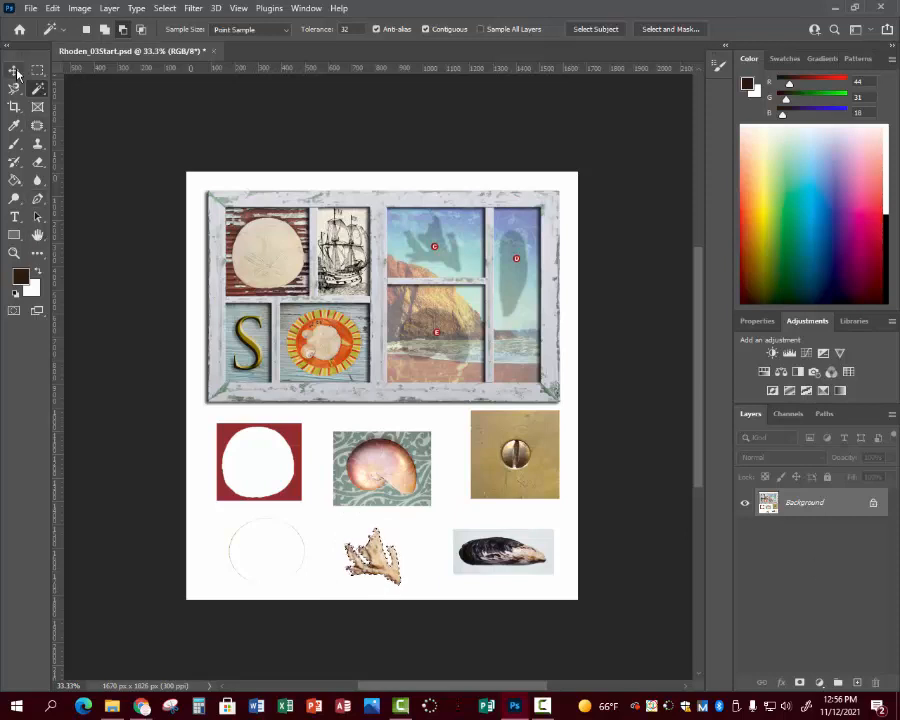
- Lift the selected coral off its white backing and drag it up toward the window frame
left_click(14, 70)
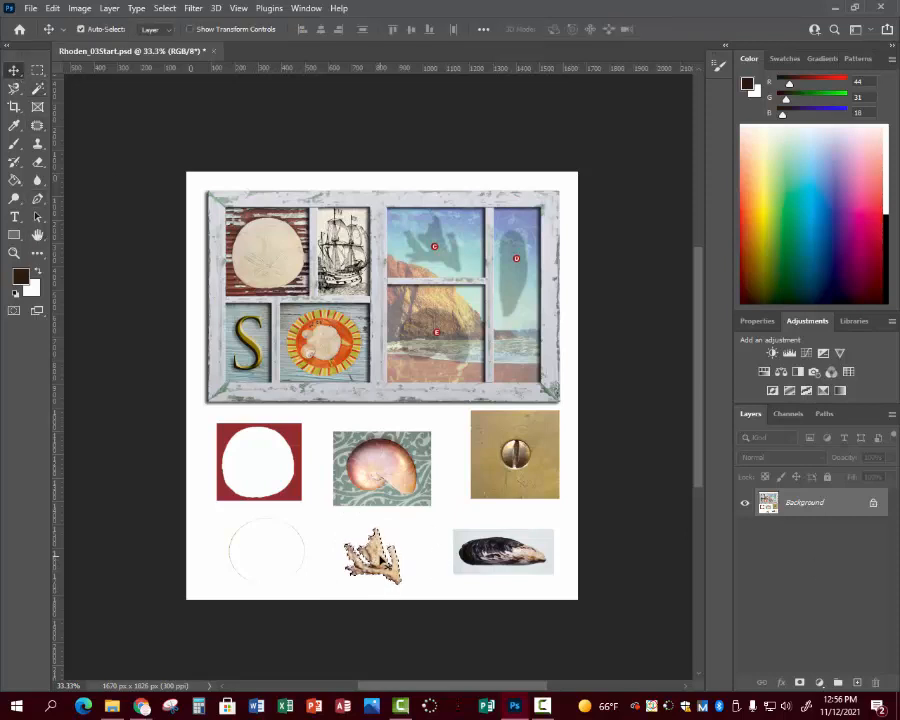
left_click_drag(372, 556, 440, 250)
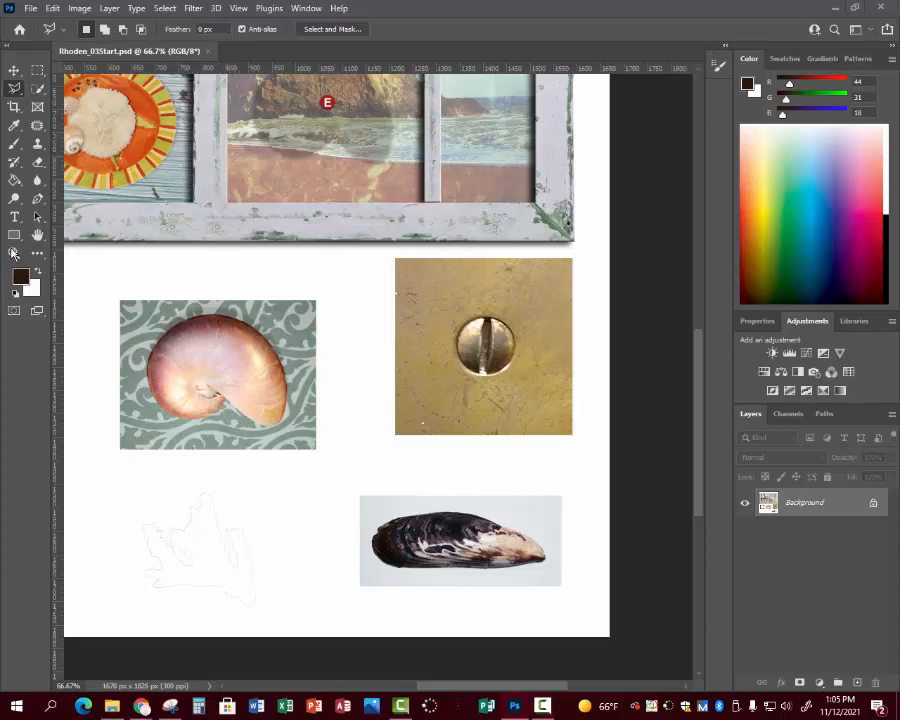
- Quick-select the mussel shell out of its white photo background
left_click(14, 252)
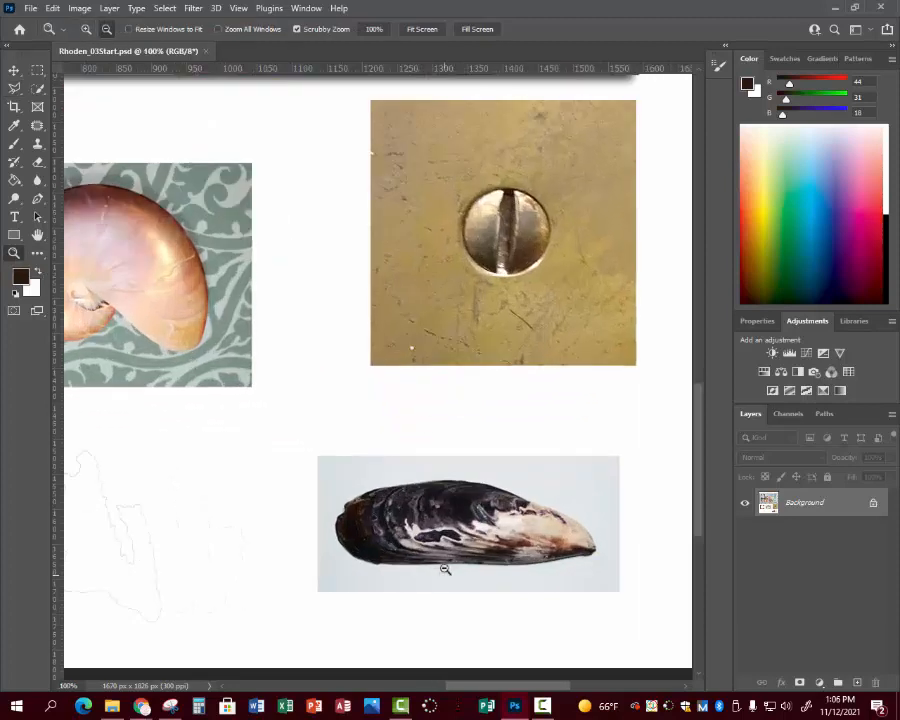
mouse_move(196, 424)
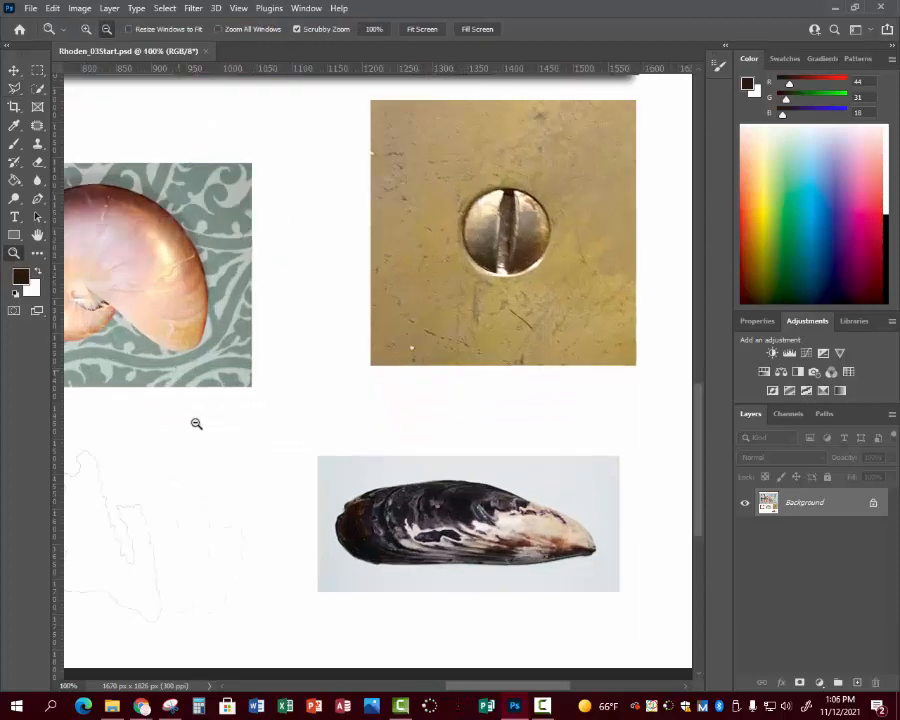
left_click(14, 88)
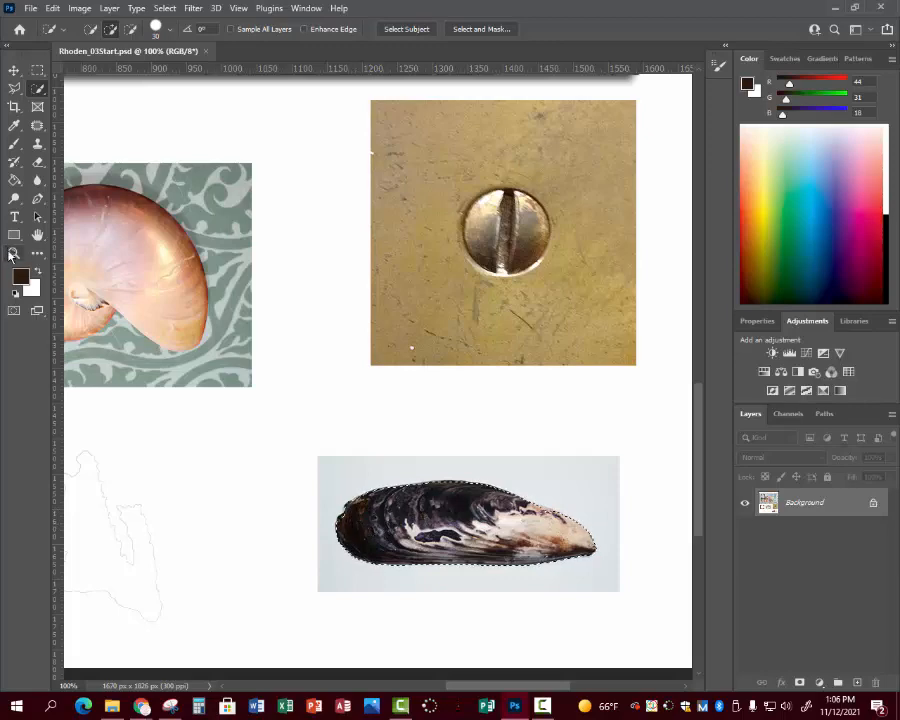
left_click(14, 252)
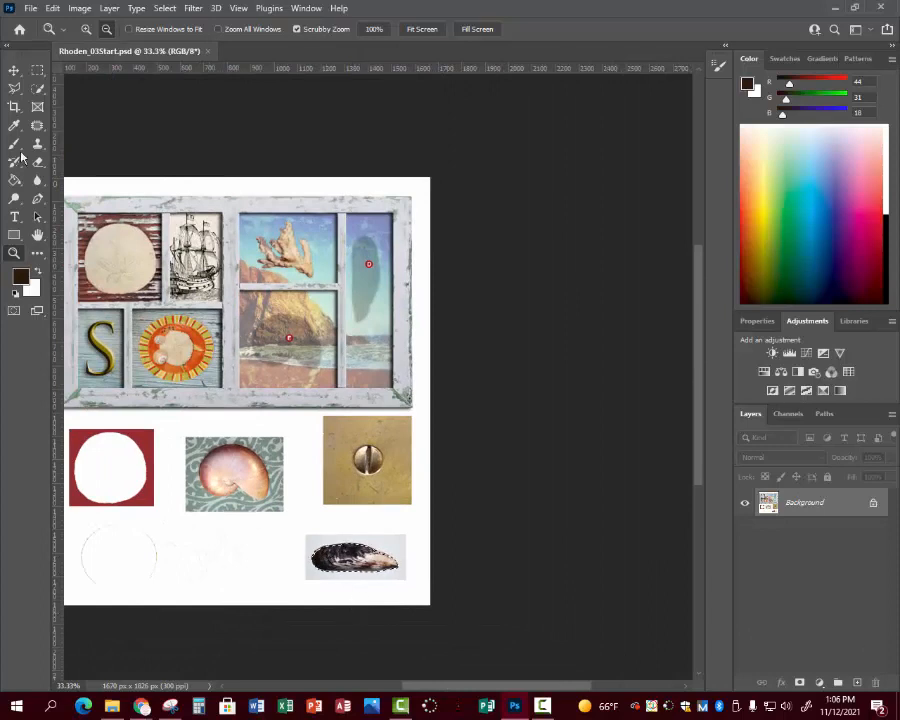
- Drag the cut-out mussel up into the top-right pane of the window frame
left_click(14, 72)
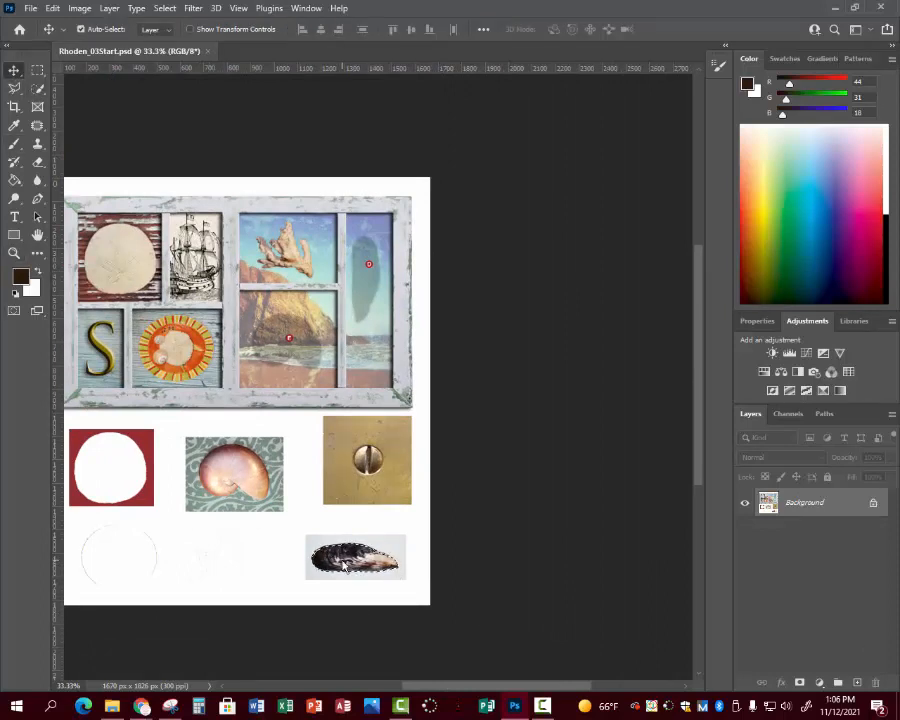
left_click_drag(356, 556, 364, 280)
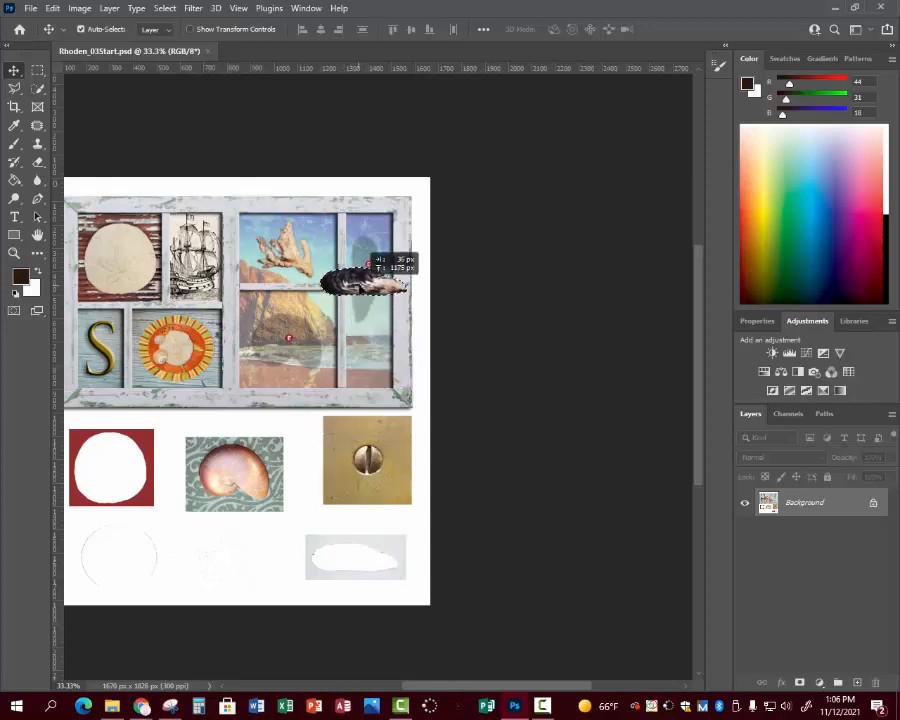
left_click_drag(364, 280, 370, 284)
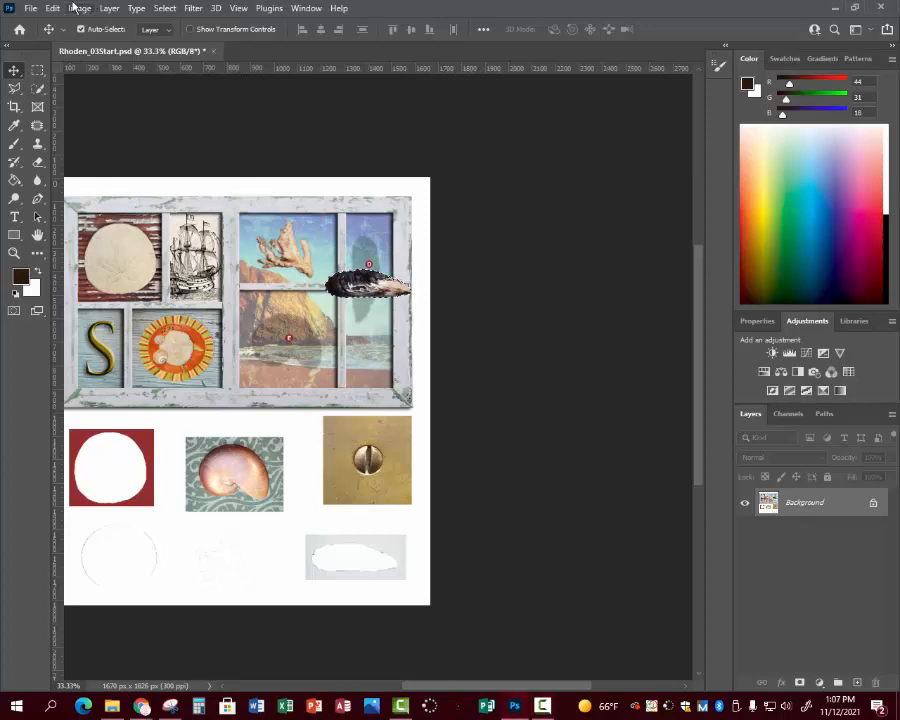
- Rotate the mussel upright via Edit > Transform, apply it and save with Ctrl+S
left_click(52, 8)
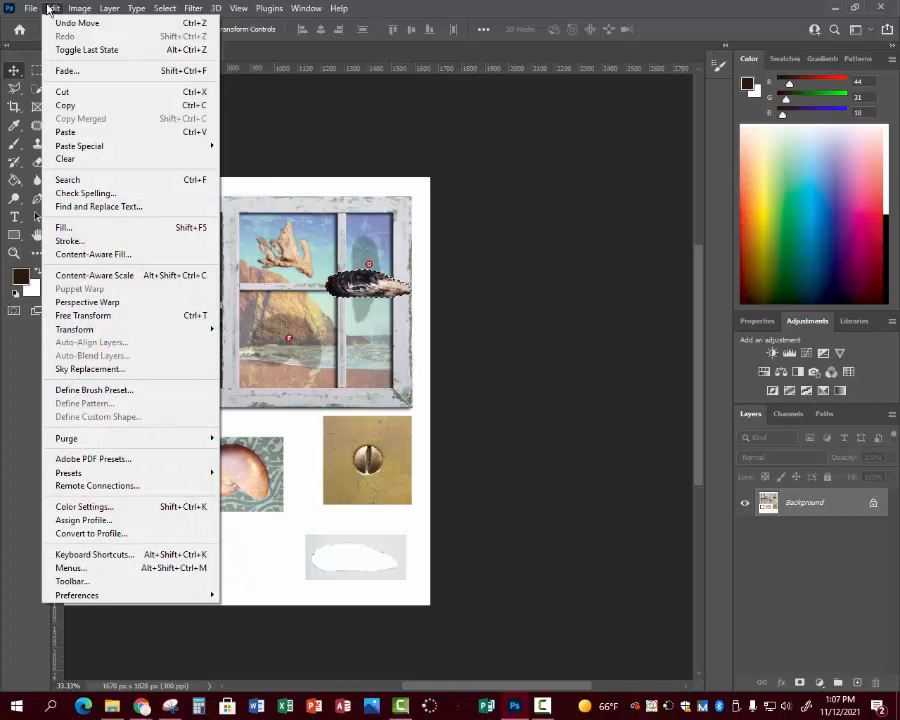
mouse_move(74, 330)
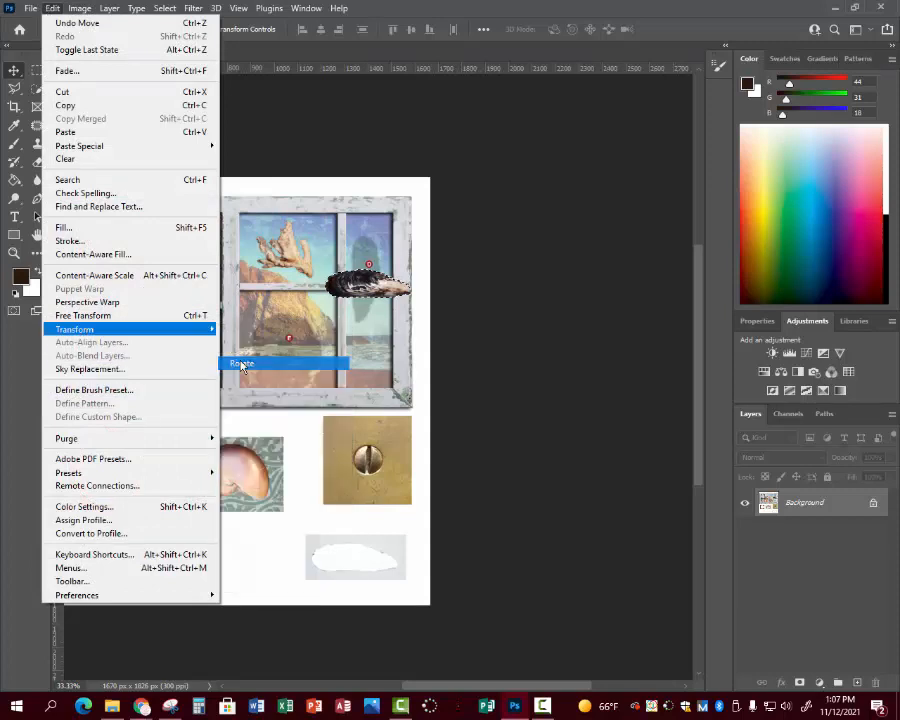
left_click(240, 364)
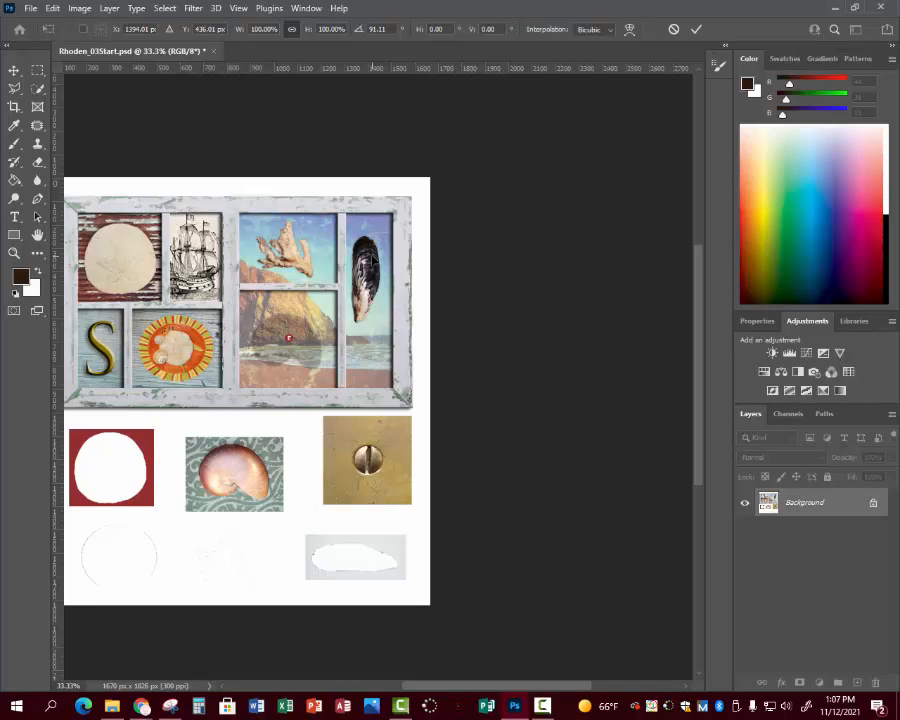
key("ctrl+s")
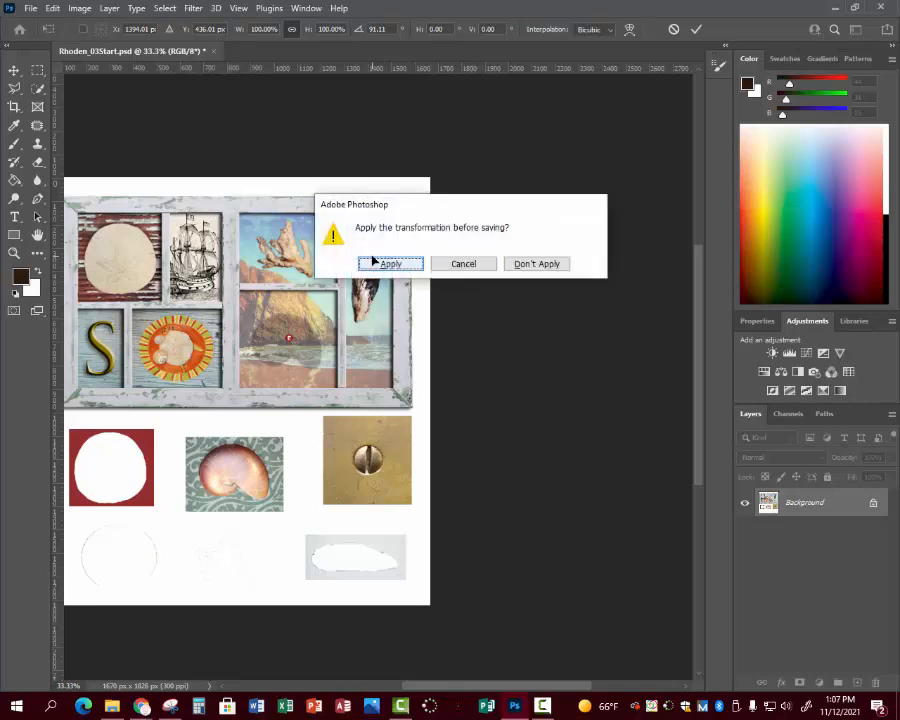
left_click(390, 264)
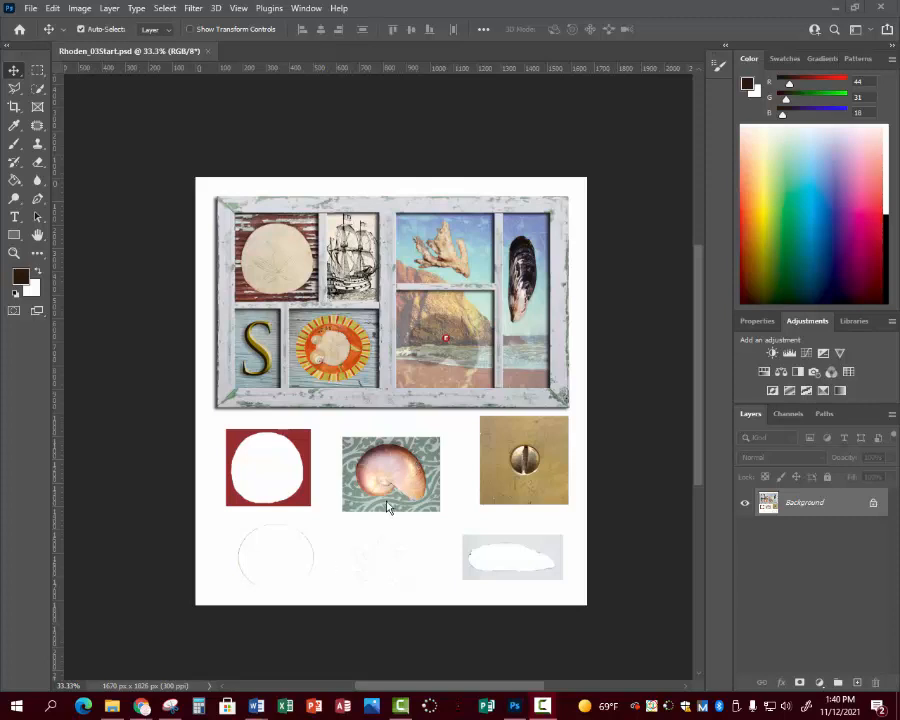
mouse_move(344, 560)
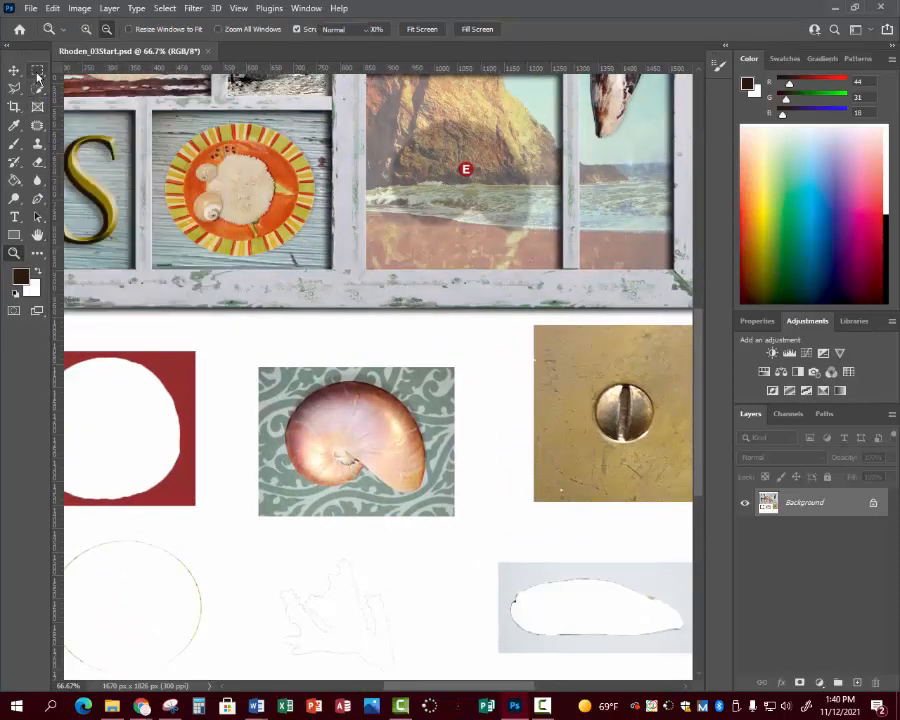
- Magic-Wand select the nautilus shell away from its green patterned background
left_click(36, 68)
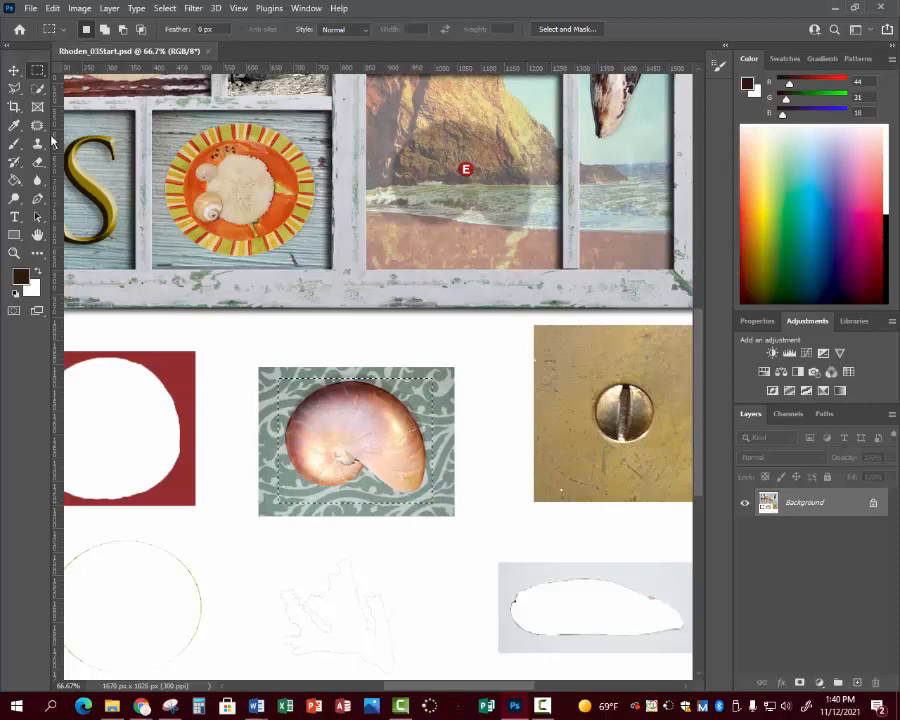
left_click(14, 84)
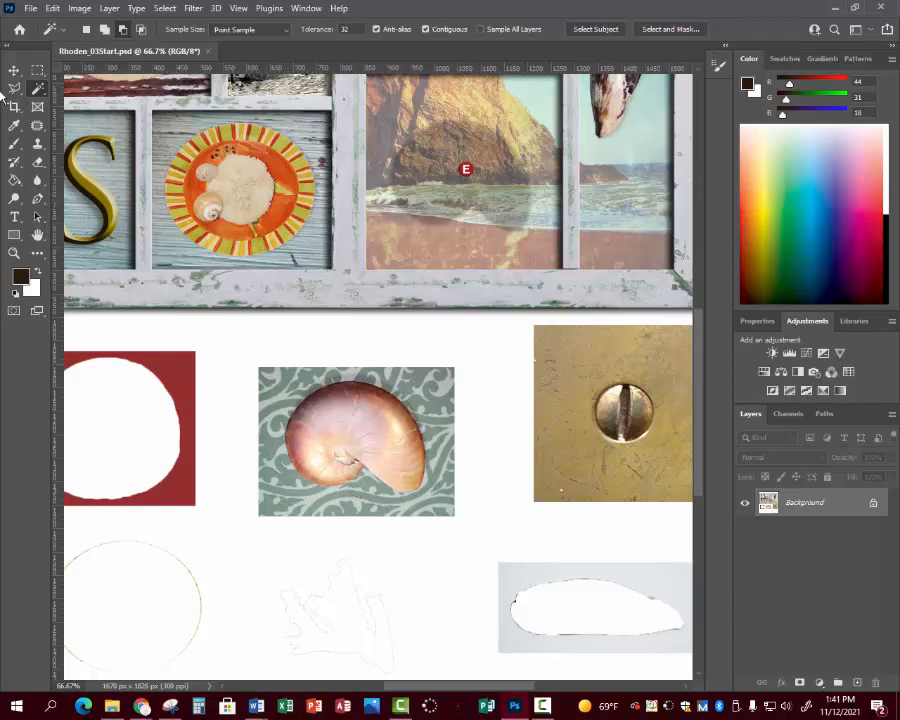
left_click(14, 88)
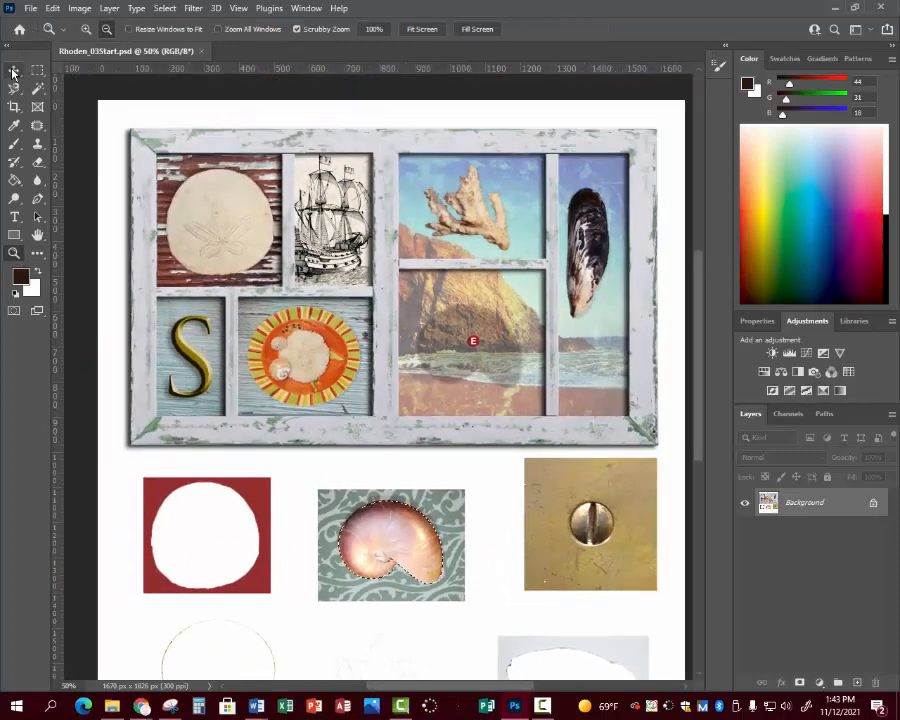
- Move the nautilus into the lower middle pane of the frame and save the file
left_click(14, 70)
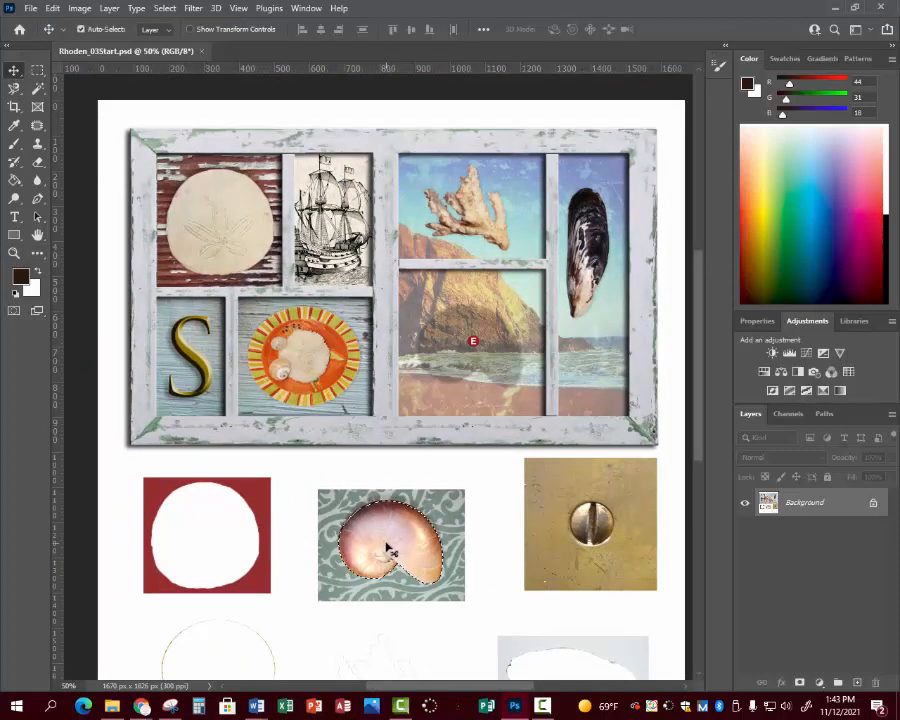
left_click_drag(392, 544, 470, 350)
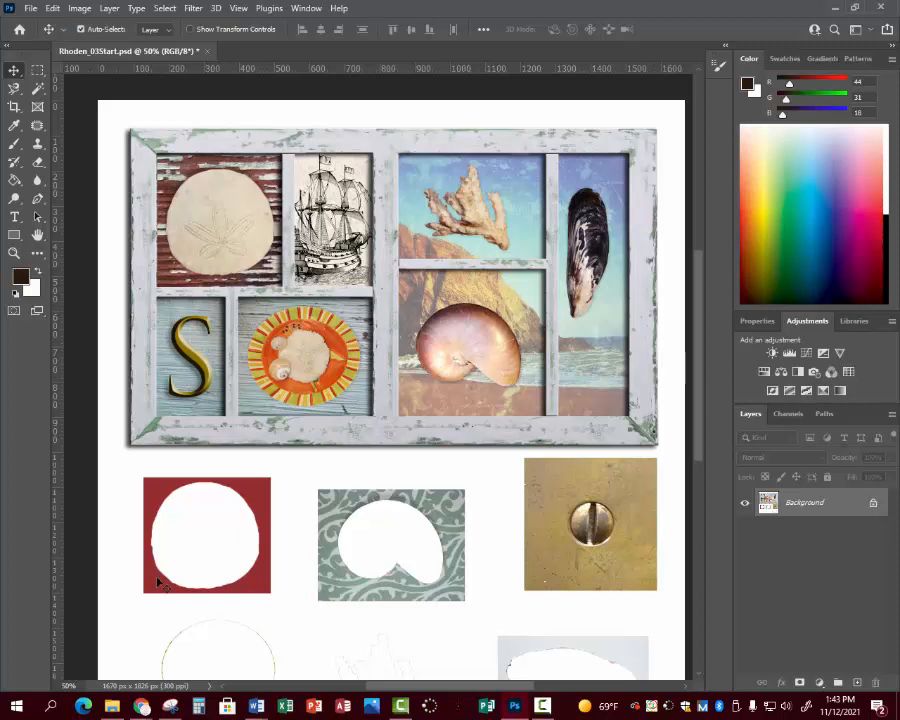
key("ctrl+s")
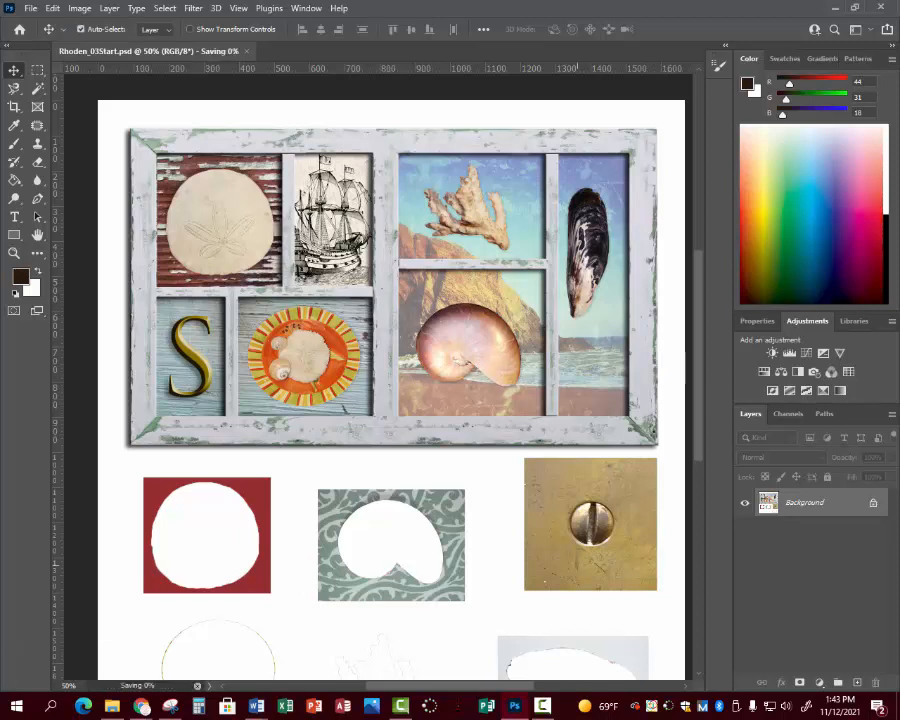
mouse_move(420, 476)
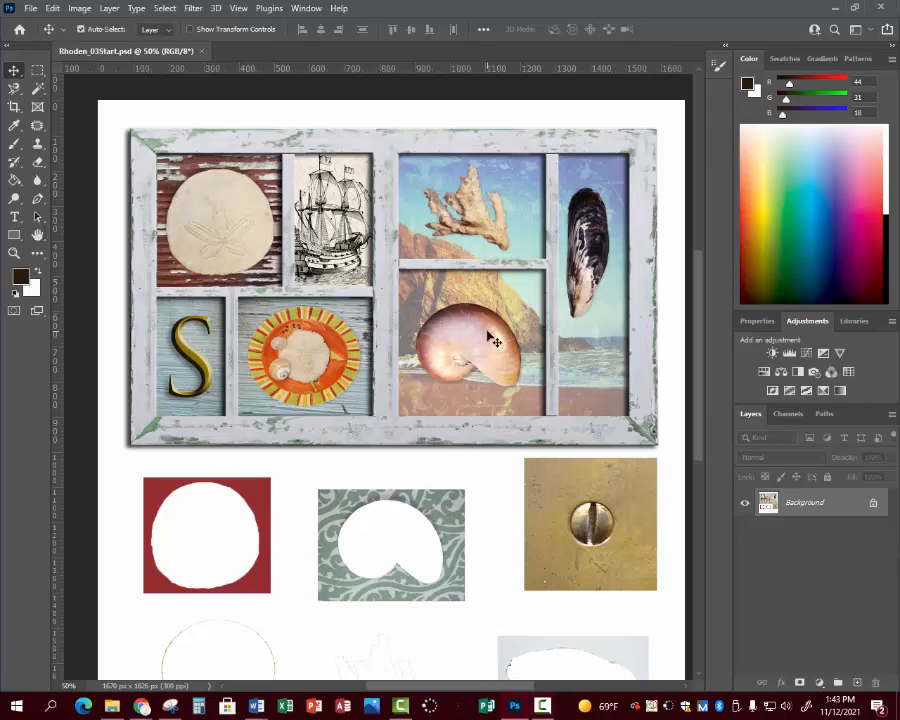
- Zoom to the whole collage and quick-select the brass button for copying to the frame corners
left_click(36, 236)
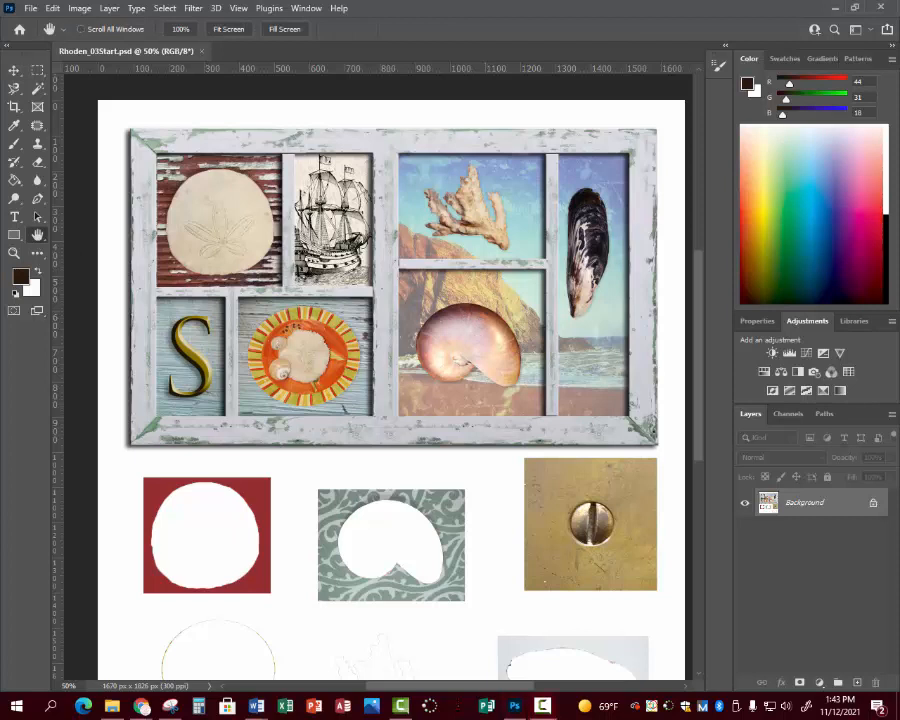
left_click(14, 70)
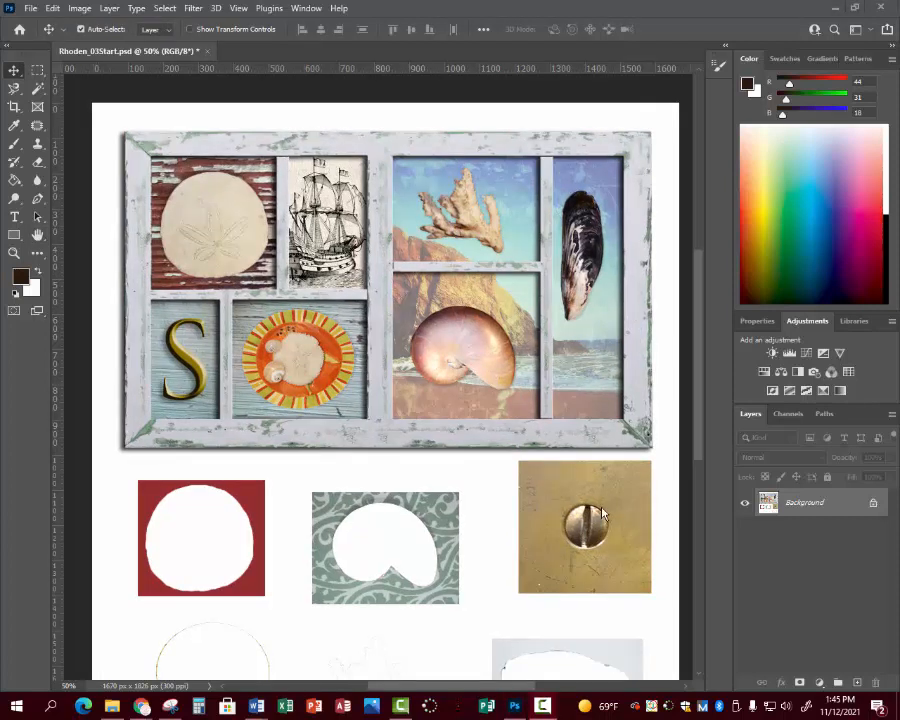
mouse_move(38, 48)
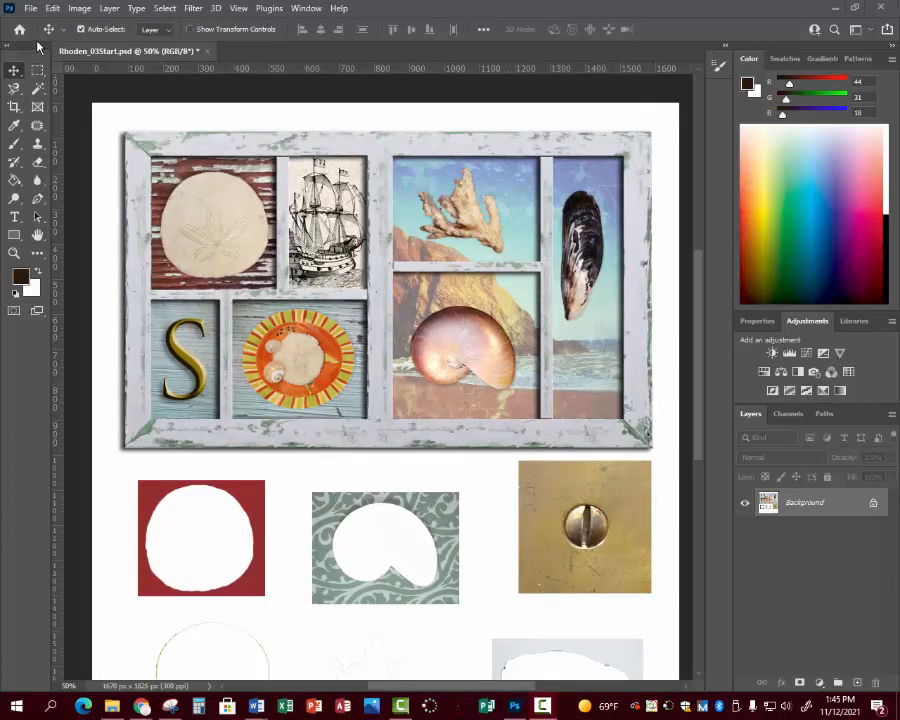
left_click(14, 90)
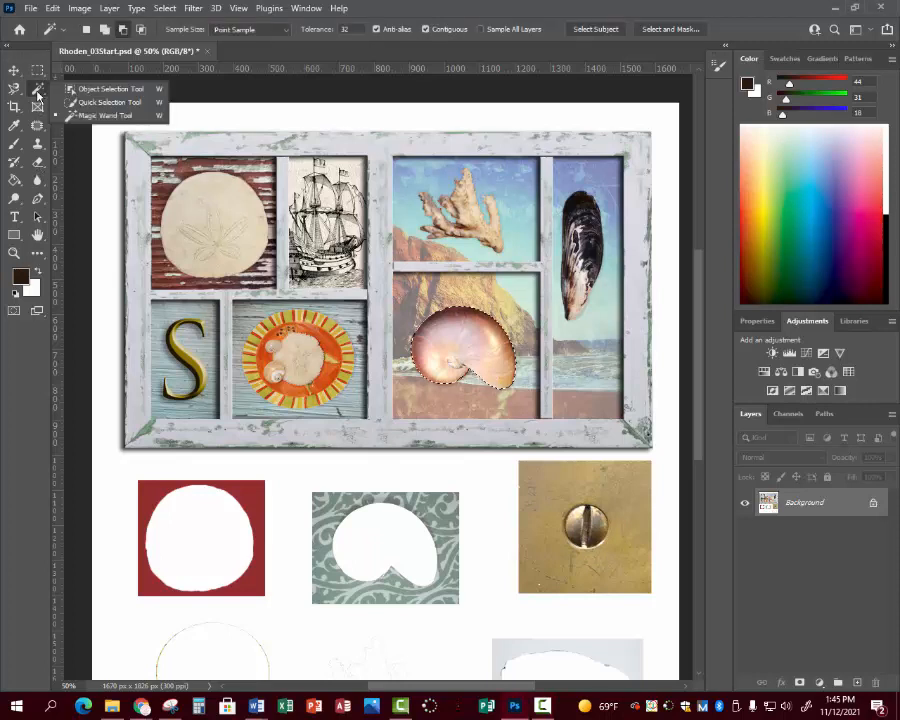
left_click(104, 114)
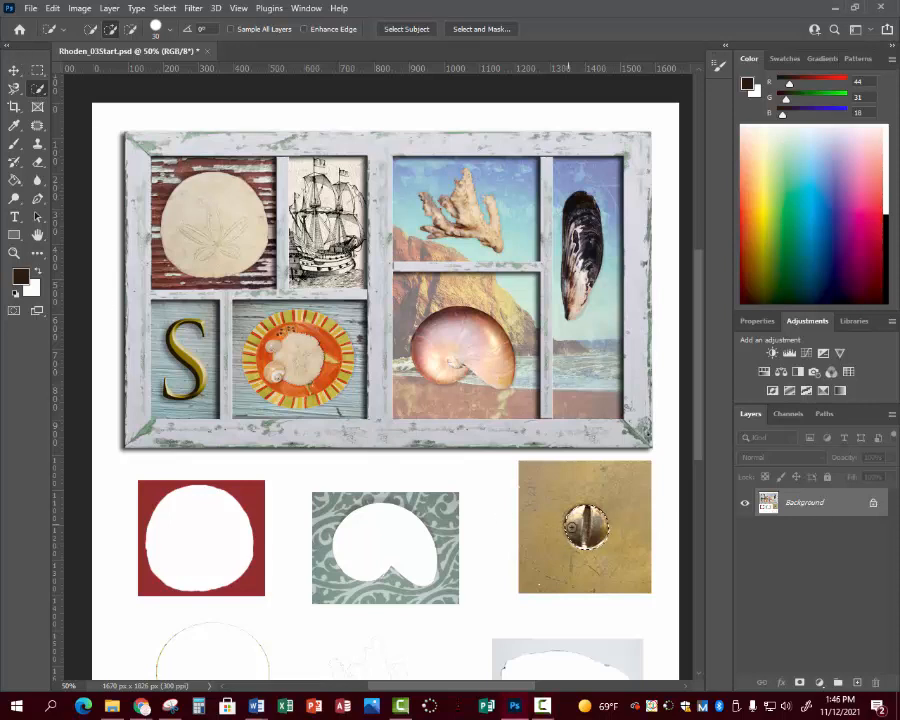
left_click(14, 70)
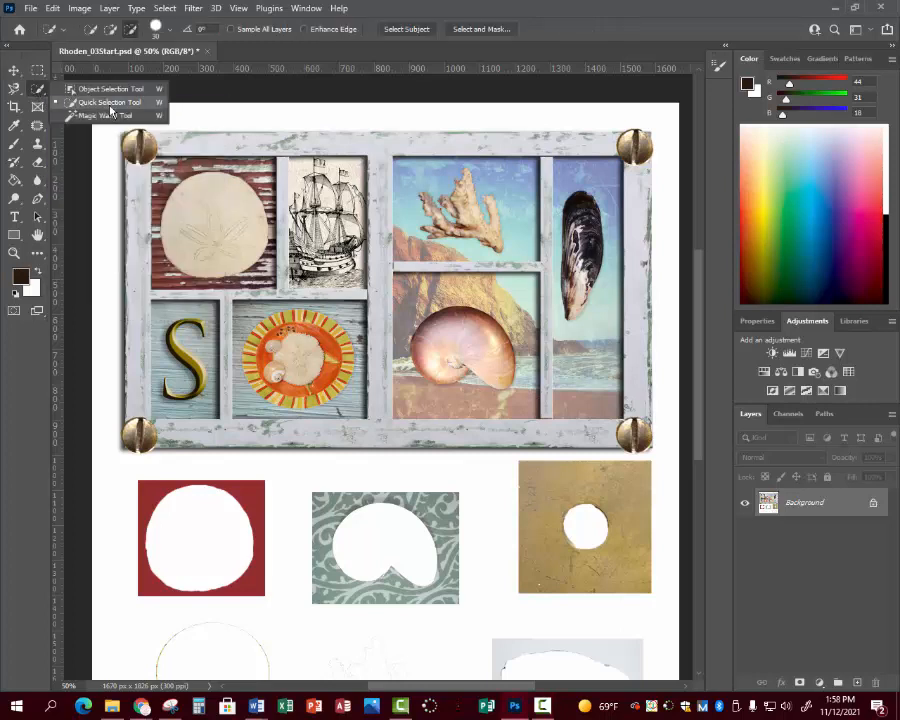
- Nudge the bottom-right brass button into the frame's corner with the Move tool
left_click(108, 102)
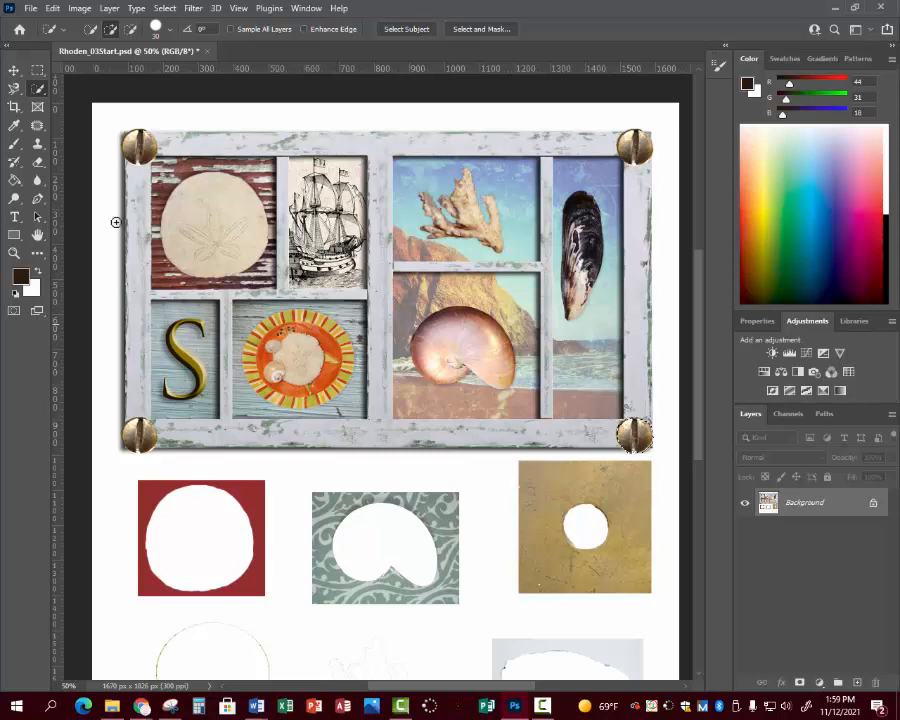
left_click(14, 72)
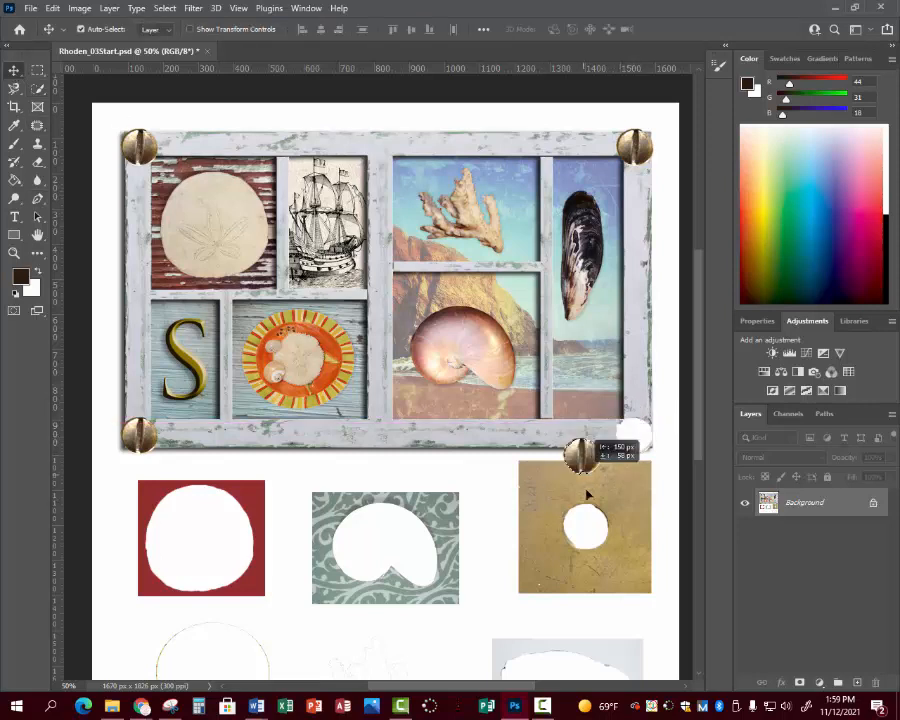
left_click_drag(584, 456, 584, 530)
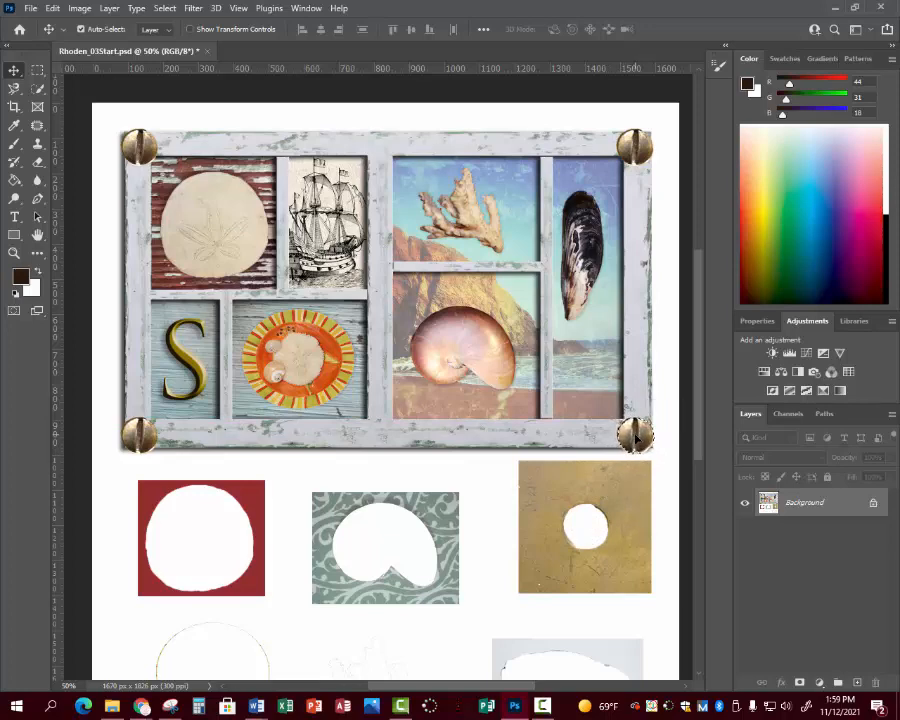
- Rotate the bottom-right button via Edit > Transform and apply the pending transformation
left_click(52, 8)
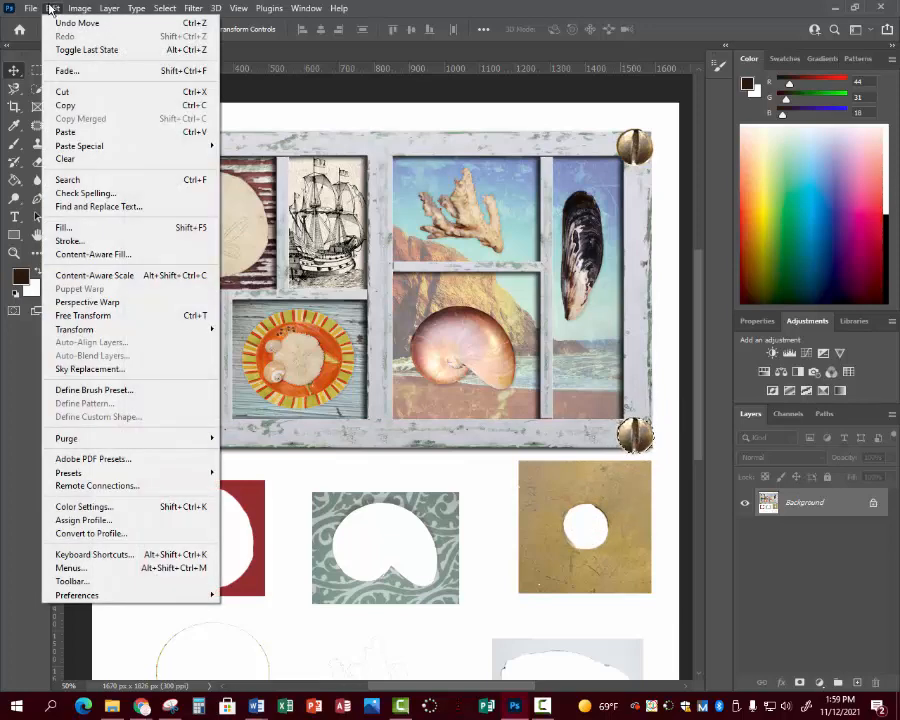
mouse_move(84, 316)
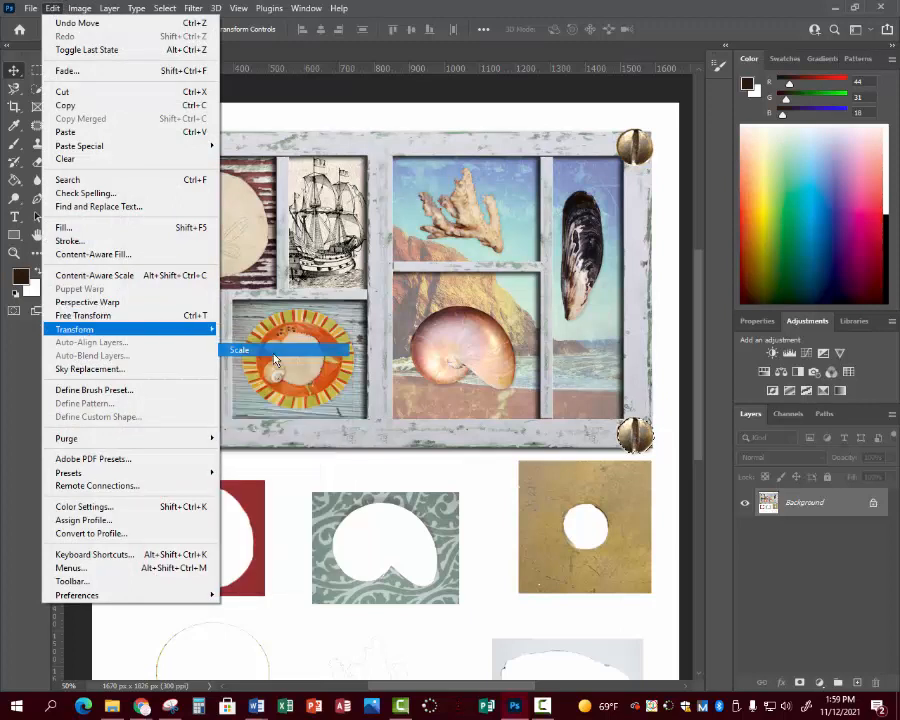
left_click(240, 350)
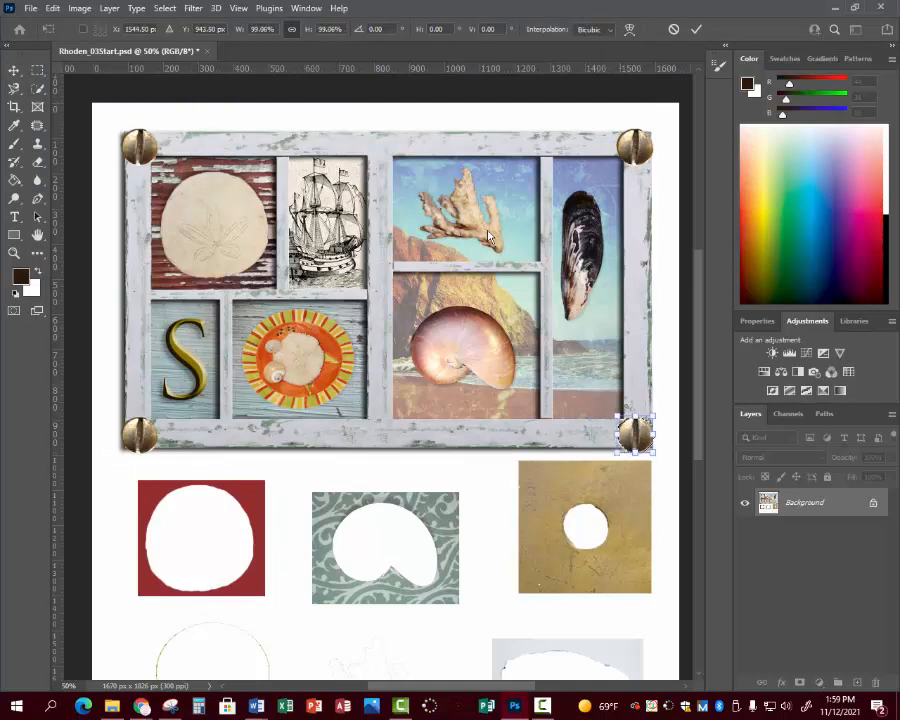
mouse_move(590, 418)
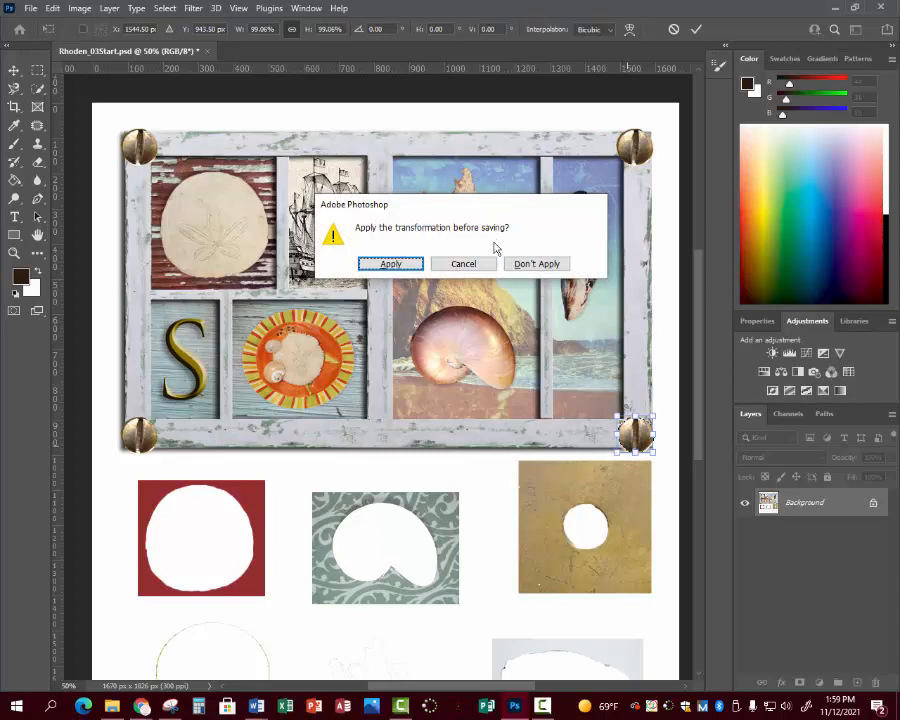
left_click(390, 264)
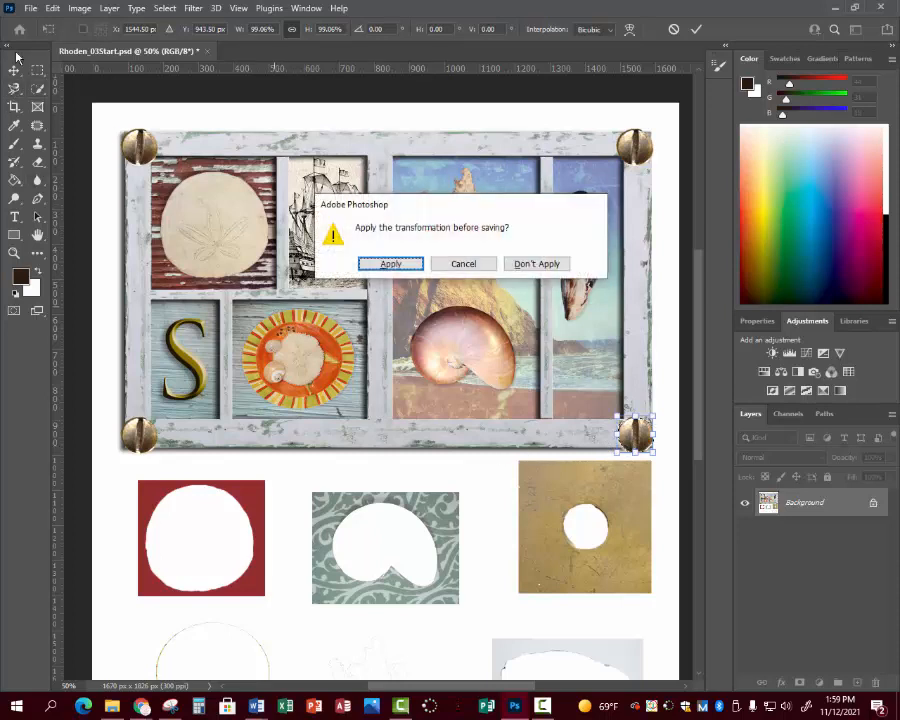
left_click(388, 264)
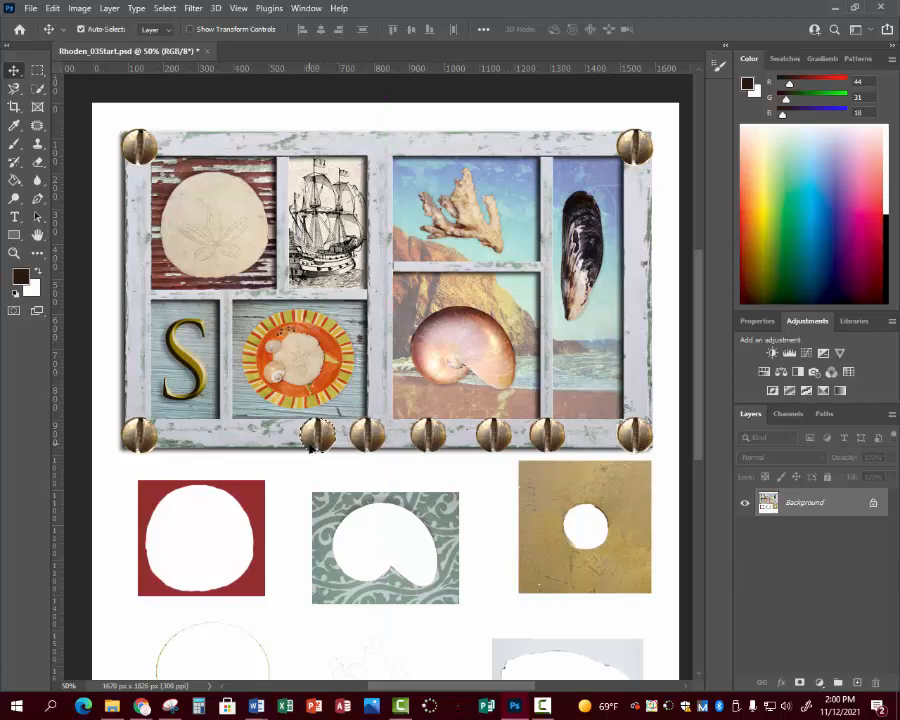
mouse_move(448, 490)
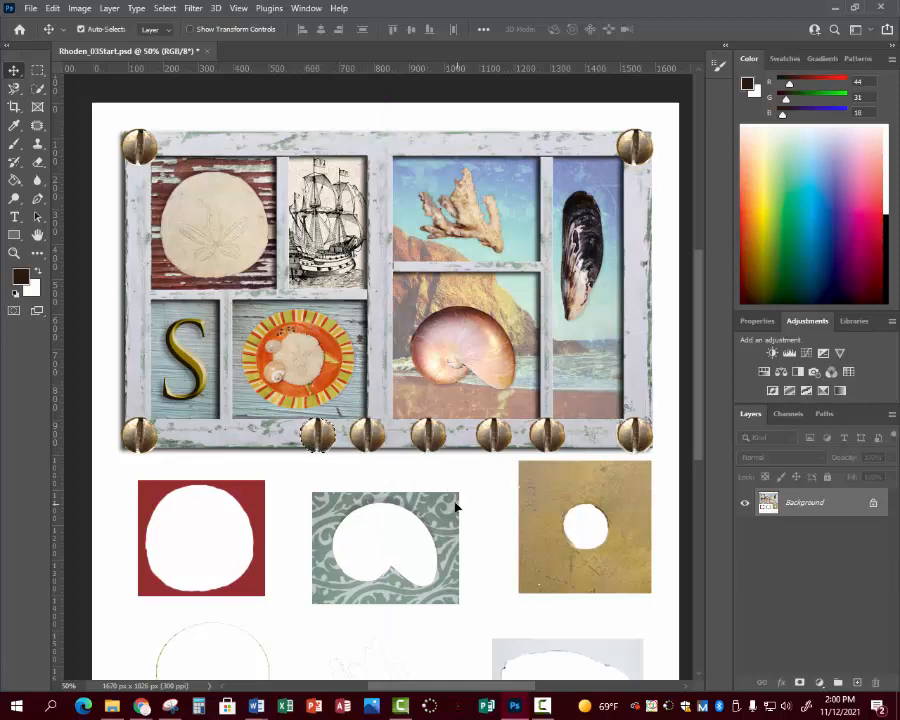
- Bring up the transform commands again for the bottom row of brass buttons
left_click(14, 90)
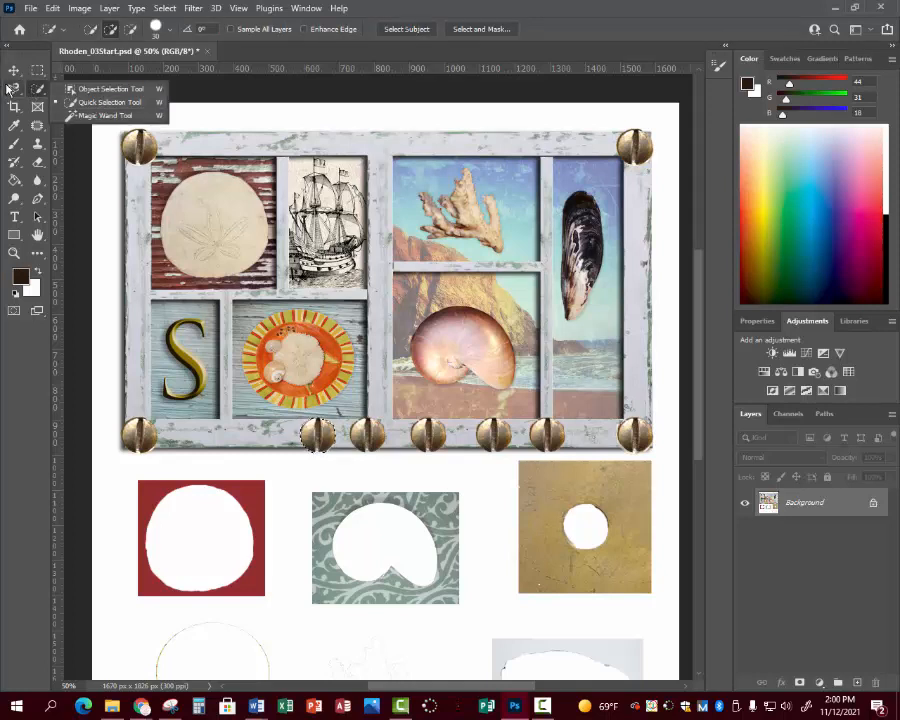
left_click(14, 104)
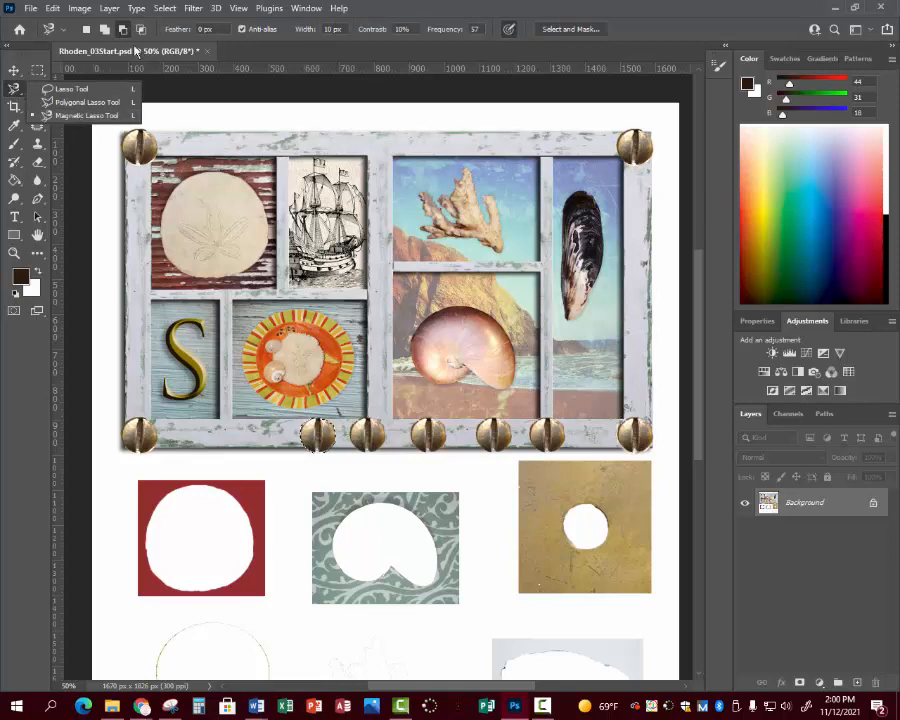
left_click(52, 8)
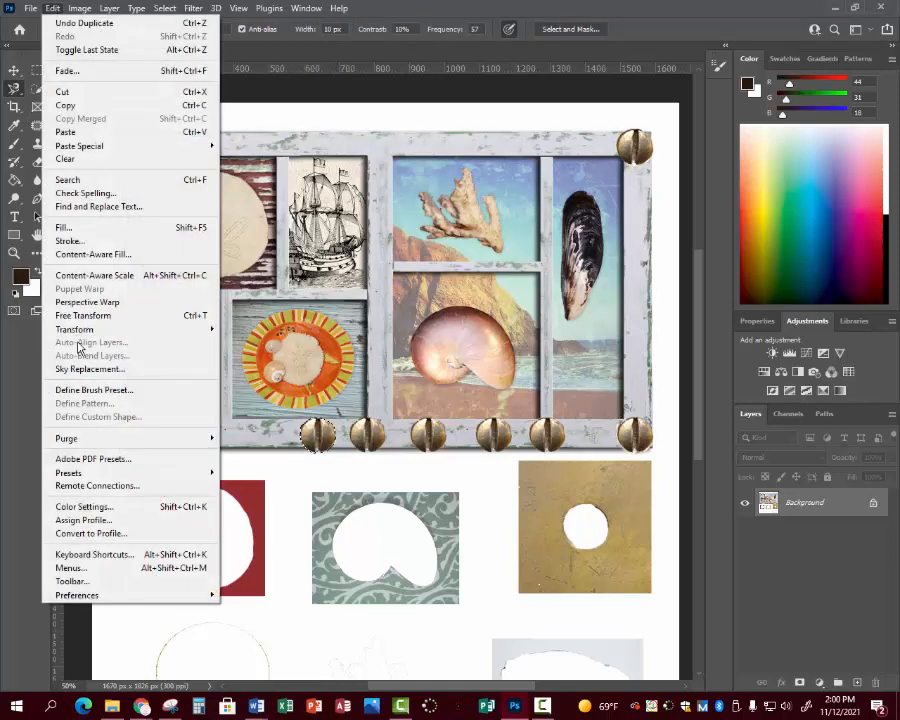
mouse_move(76, 328)
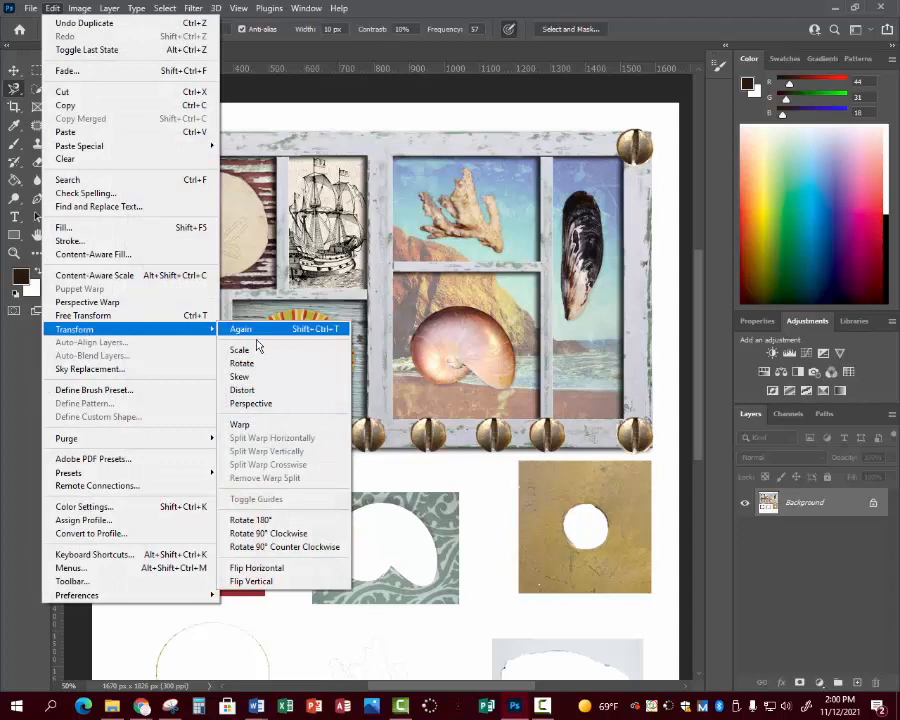
mouse_move(242, 362)
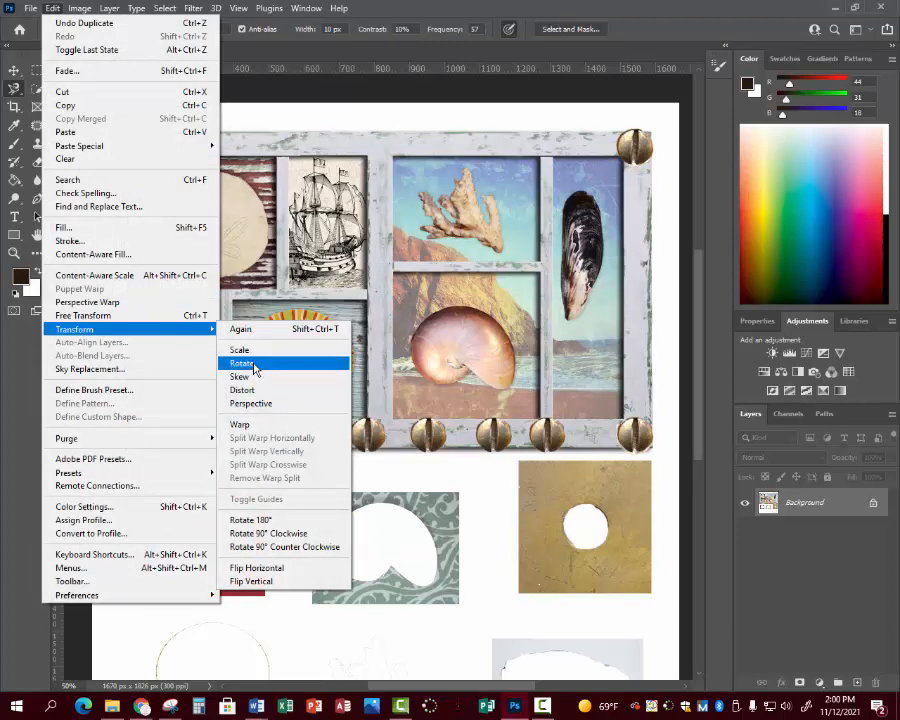
mouse_move(244, 370)
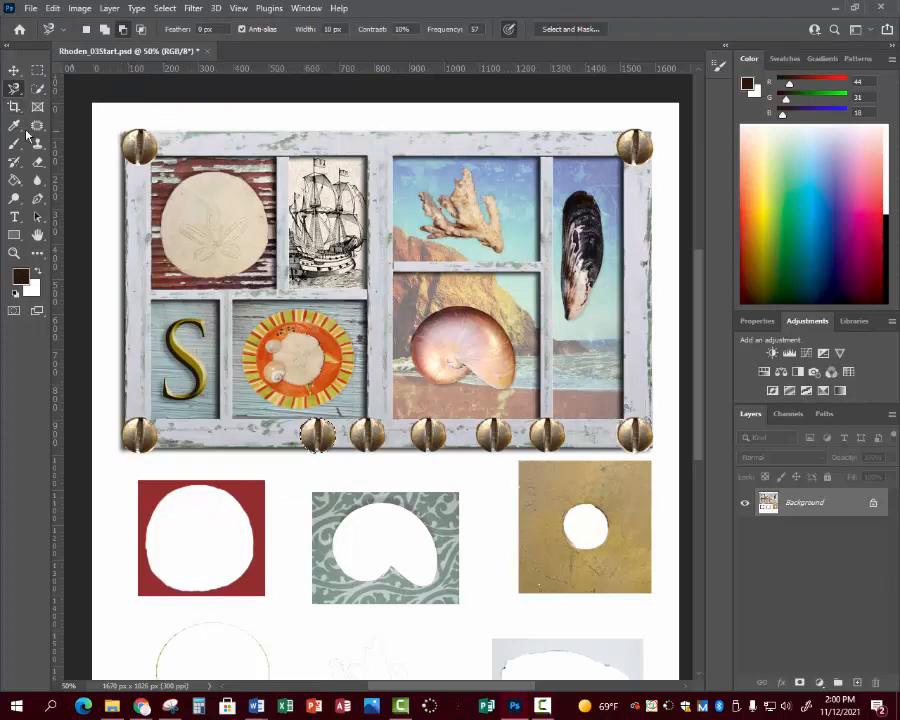
- Crop the canvas to just the window frame, discarding the spare button images below
left_click(14, 108)
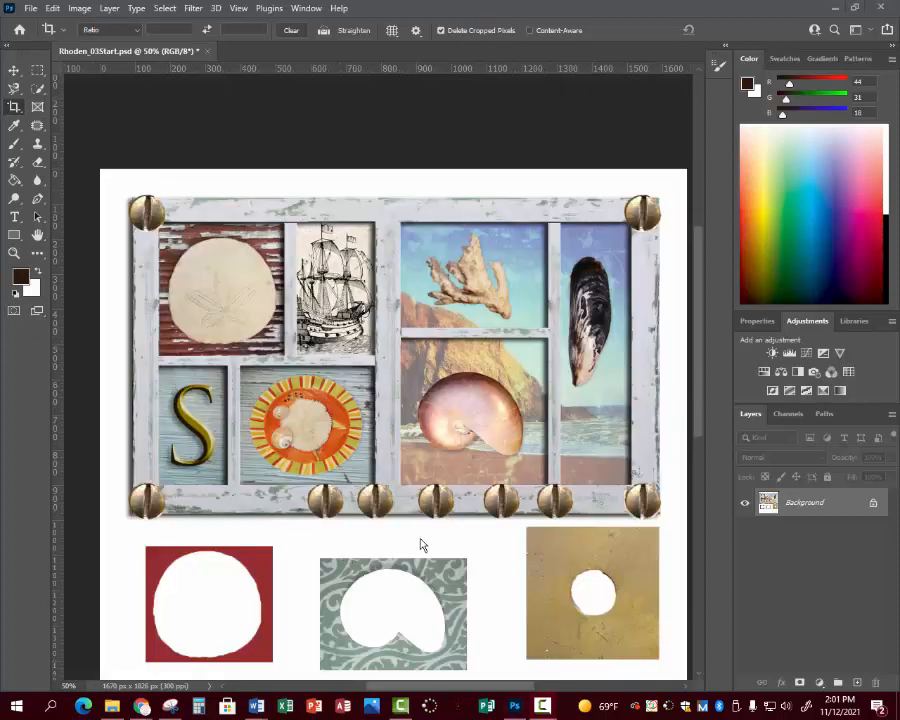
mouse_move(328, 538)
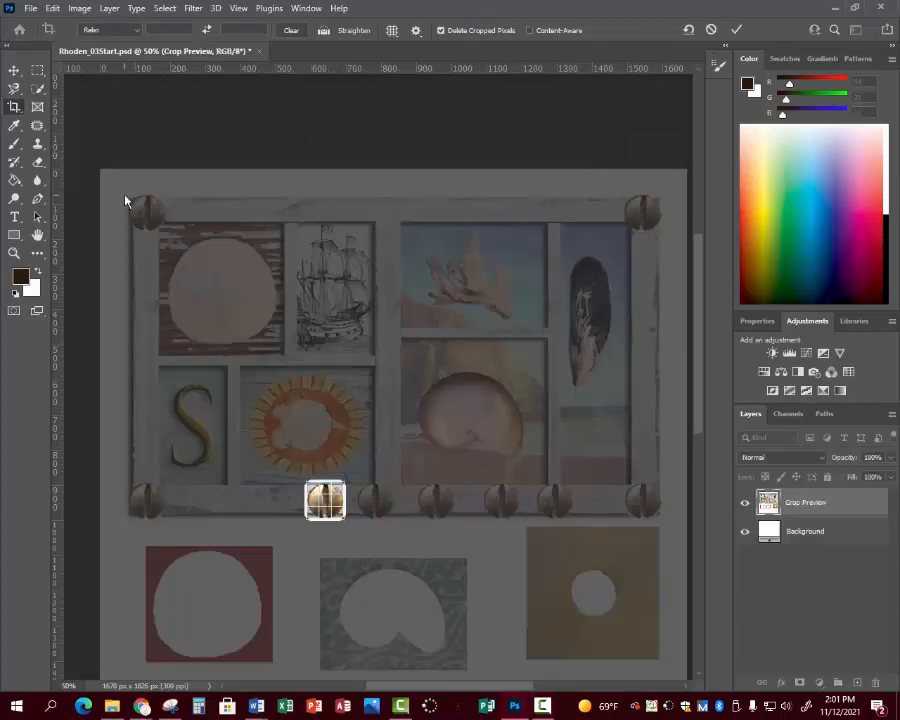
left_click(736, 30)
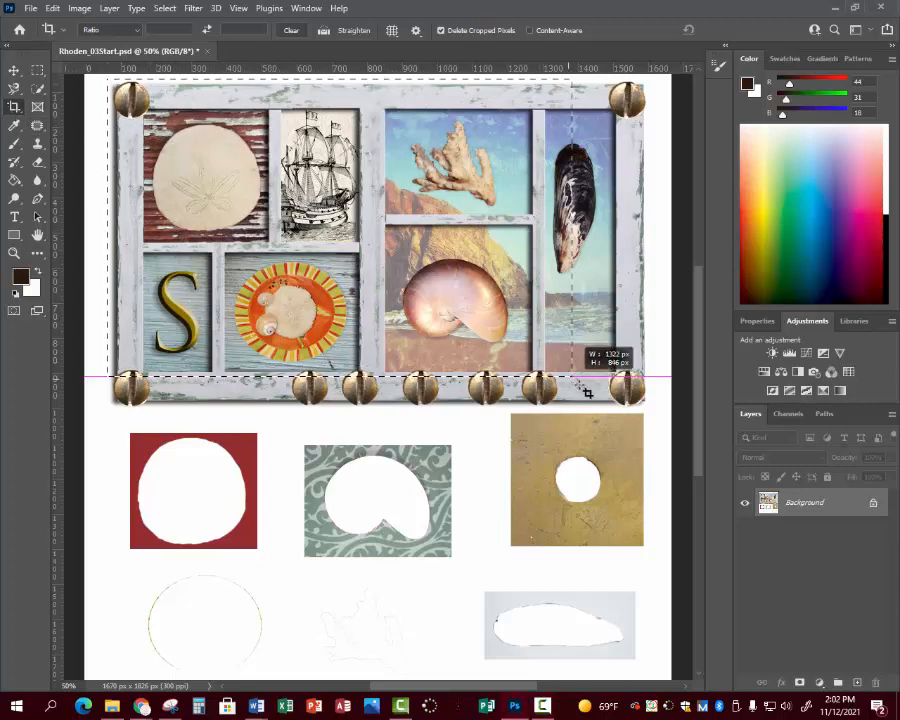
left_click_drag(588, 390, 650, 414)
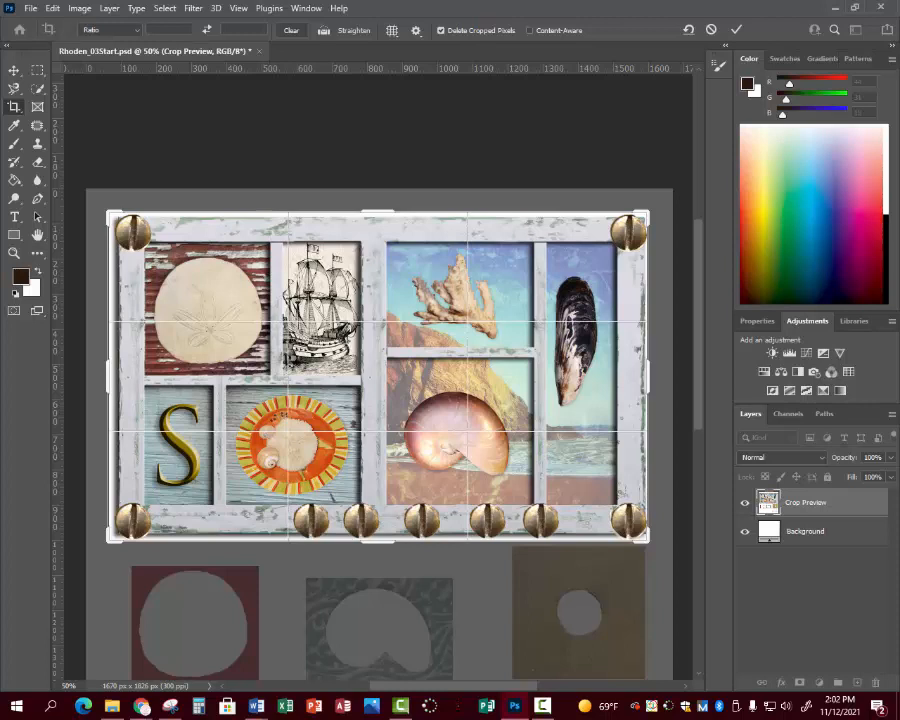
left_click(736, 30)
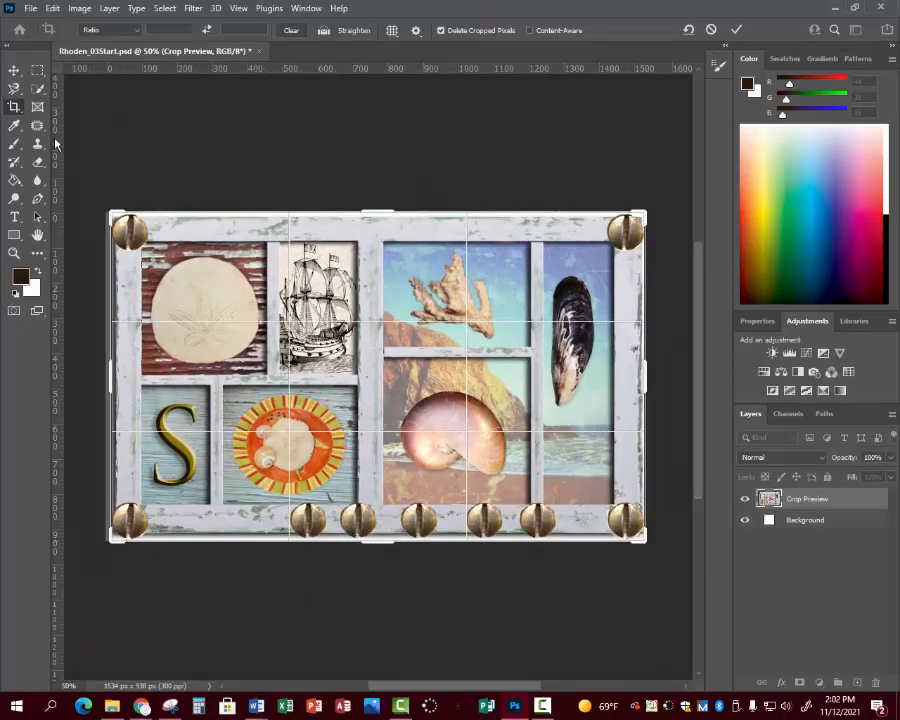
left_click(736, 30)
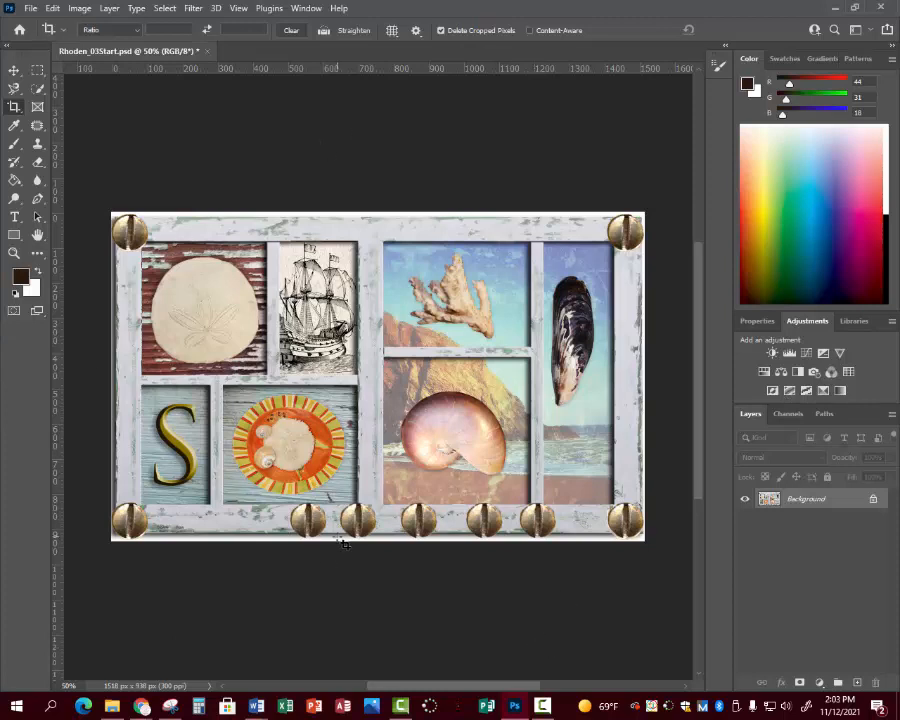
mouse_move(450, 578)
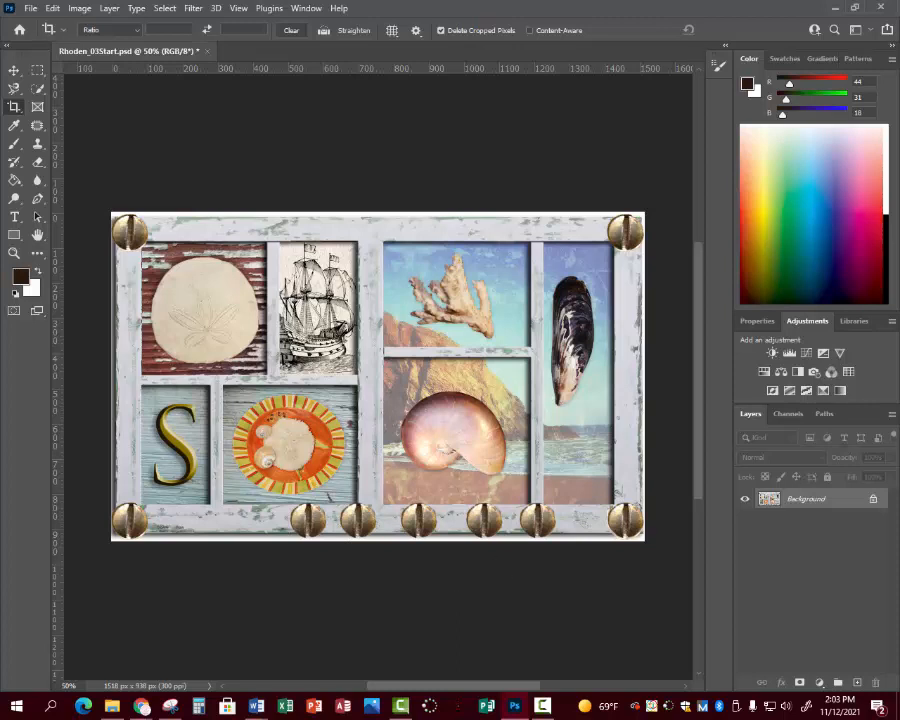
- Bring up the File menu to save the cropped collage as a PSD
left_click(32, 8)
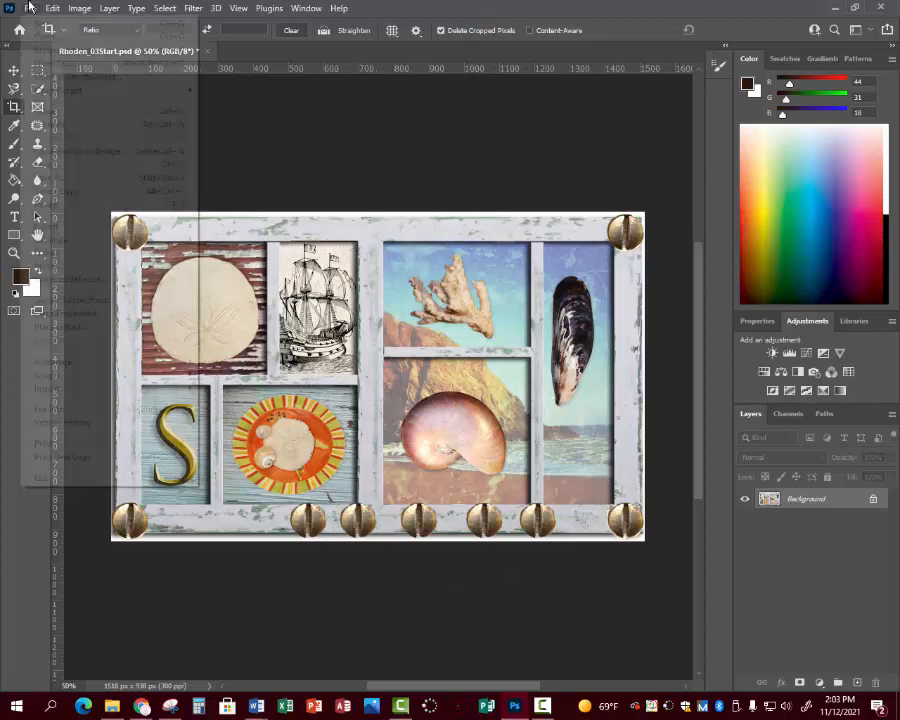